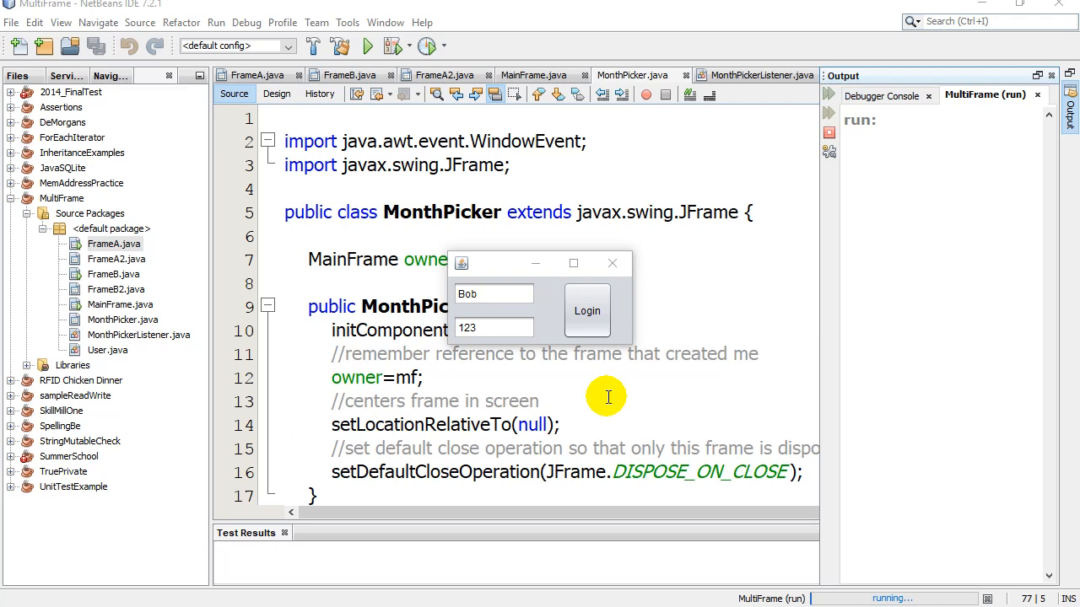
{"action": "mouse_move", "coordinate": [515, 381]}
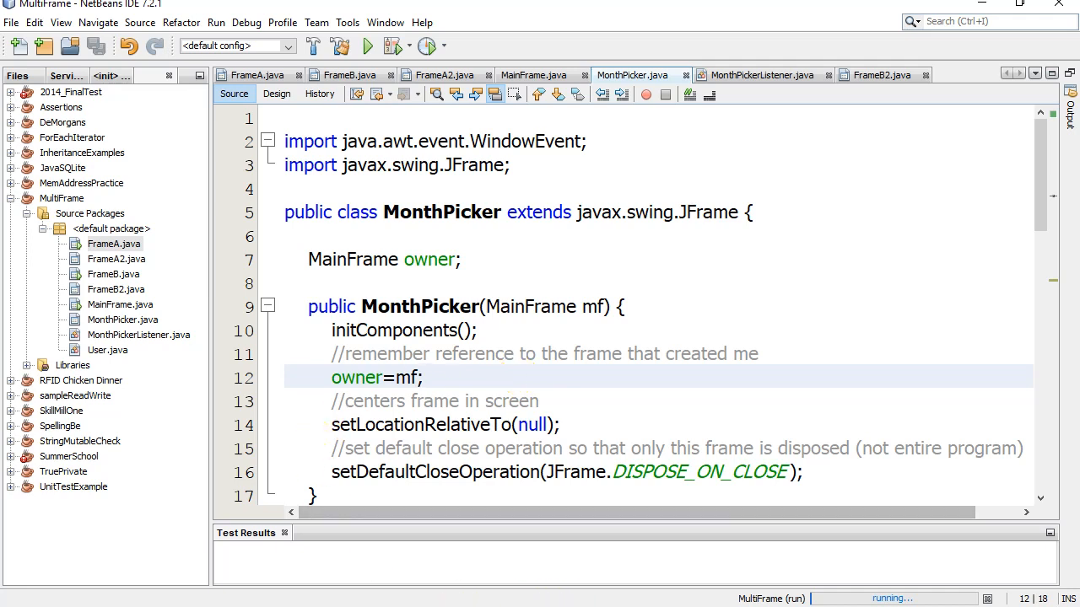
{"action": "type", "text": "123"}
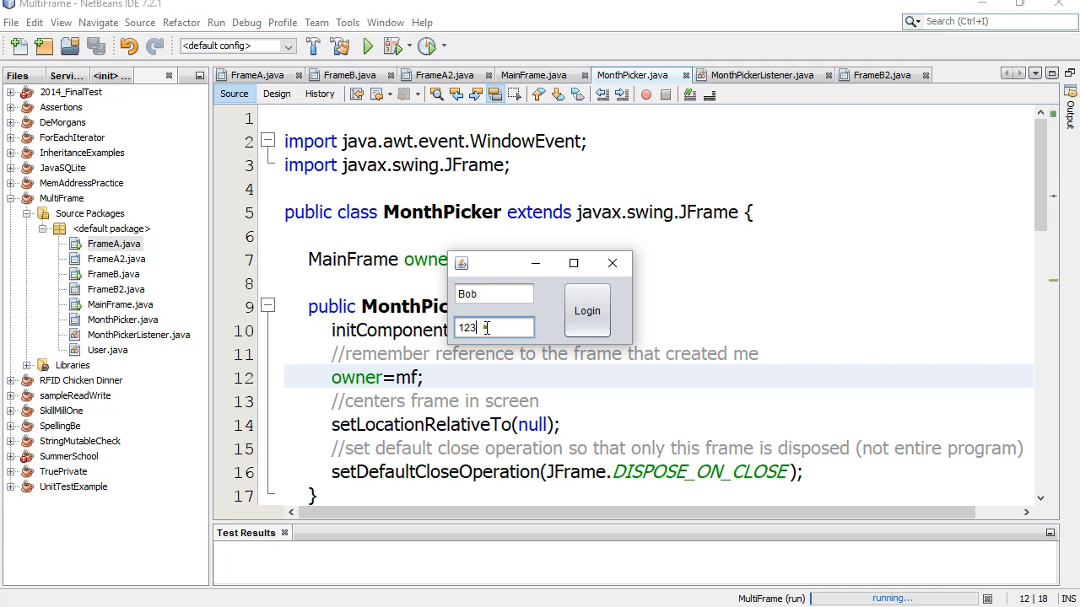
{"action": "left_click", "coordinate": [586, 312]}
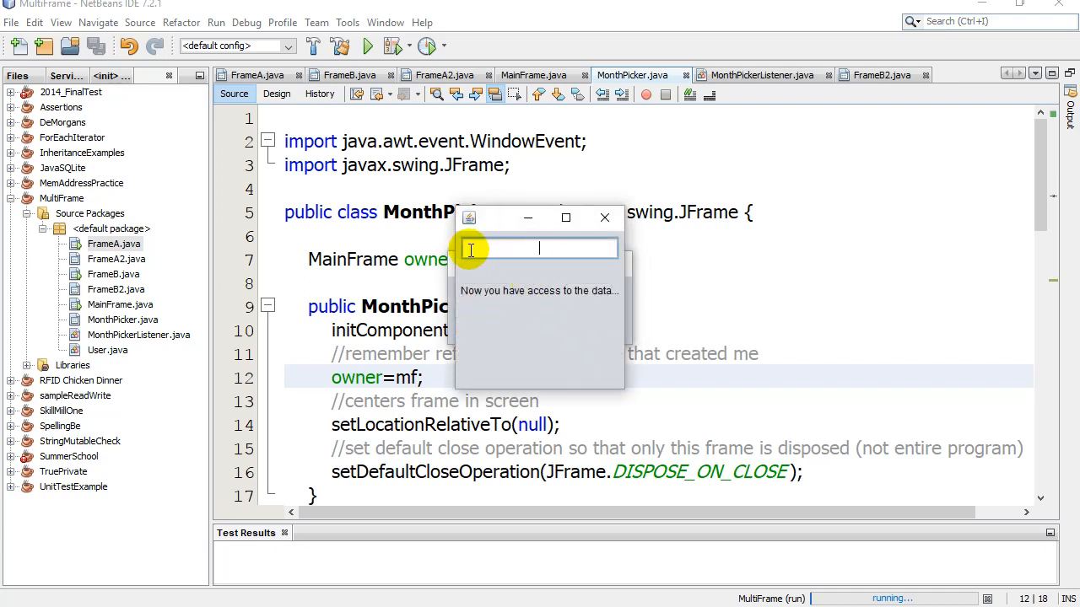
{"action": "mouse_move", "coordinate": [582, 252]}
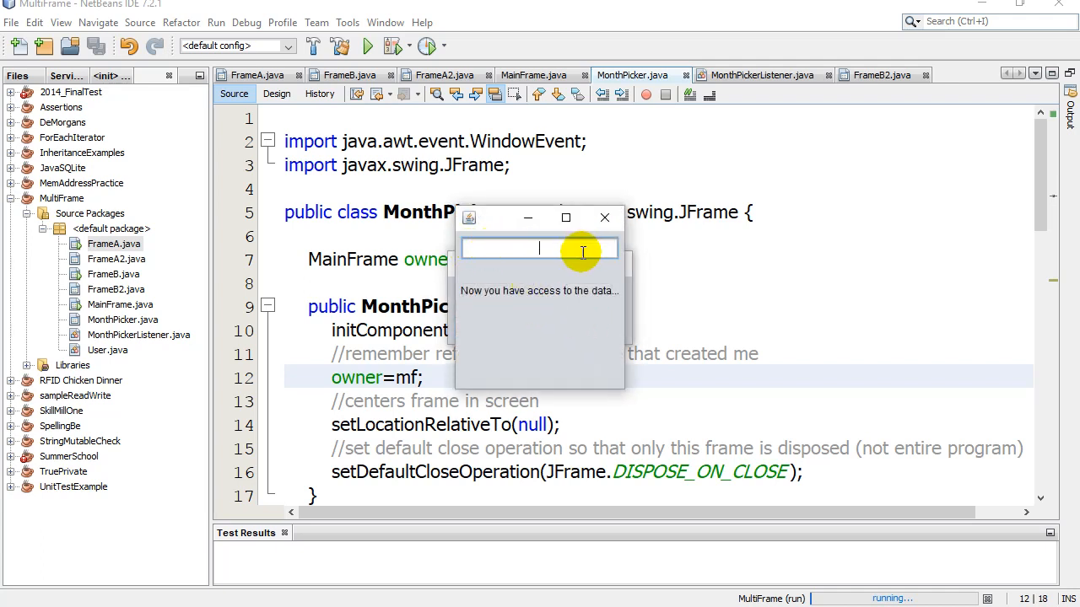
{"action": "mouse_move", "coordinate": [565, 258]}
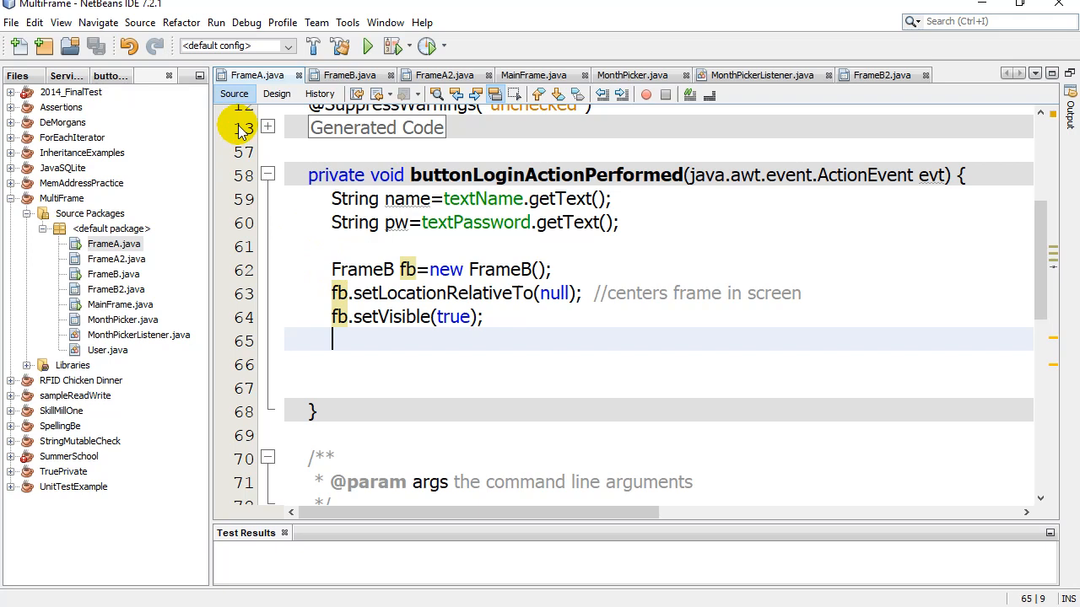
{"action": "left_click", "coordinate": [277, 94]}
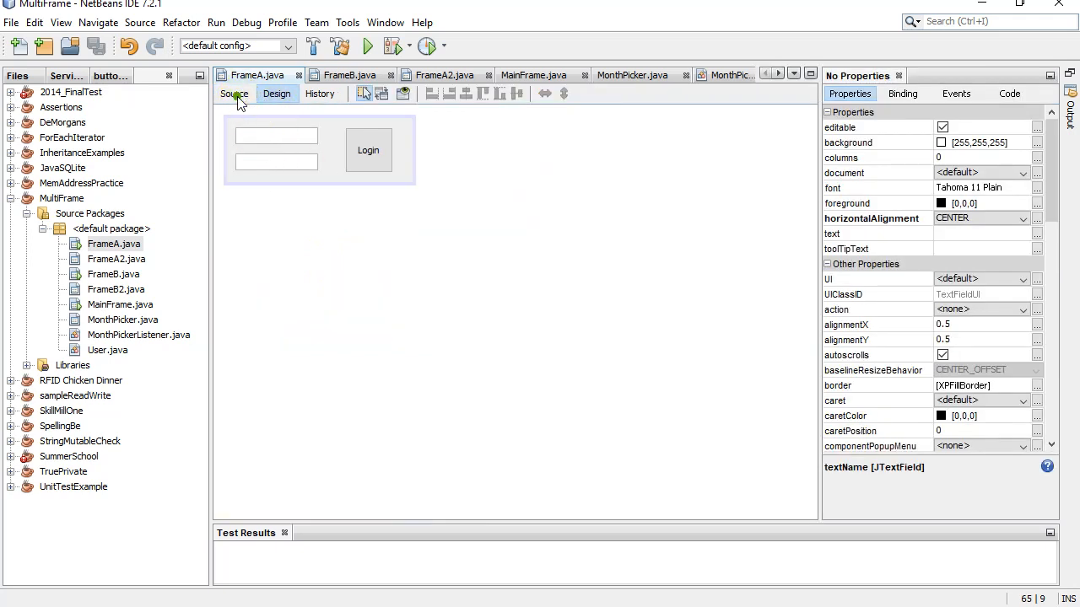
{"action": "mouse_move", "coordinate": [234, 93]}
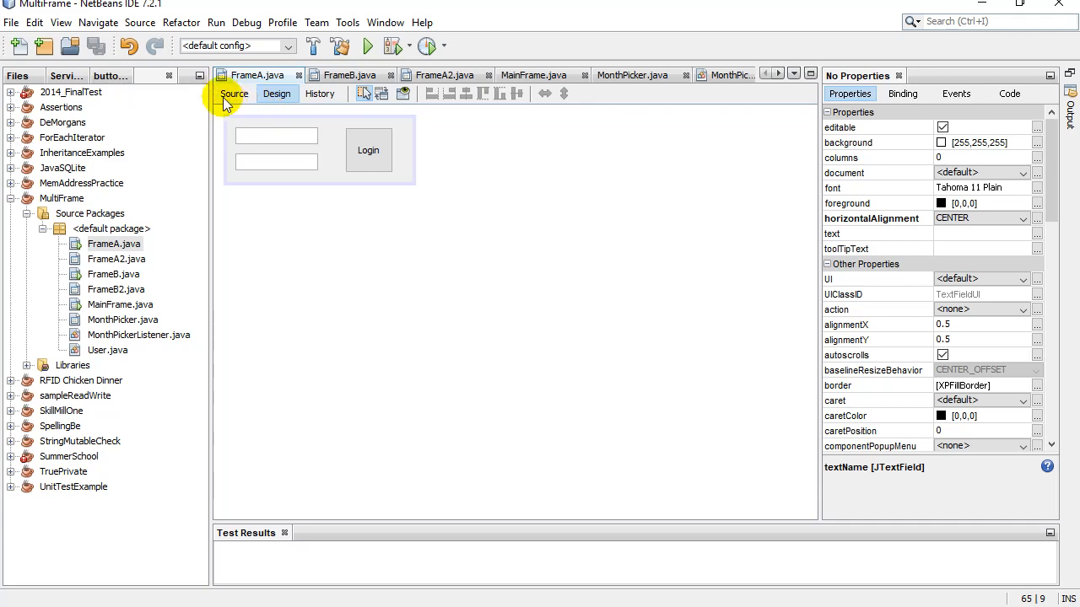
{"action": "mouse_move", "coordinate": [233, 99]}
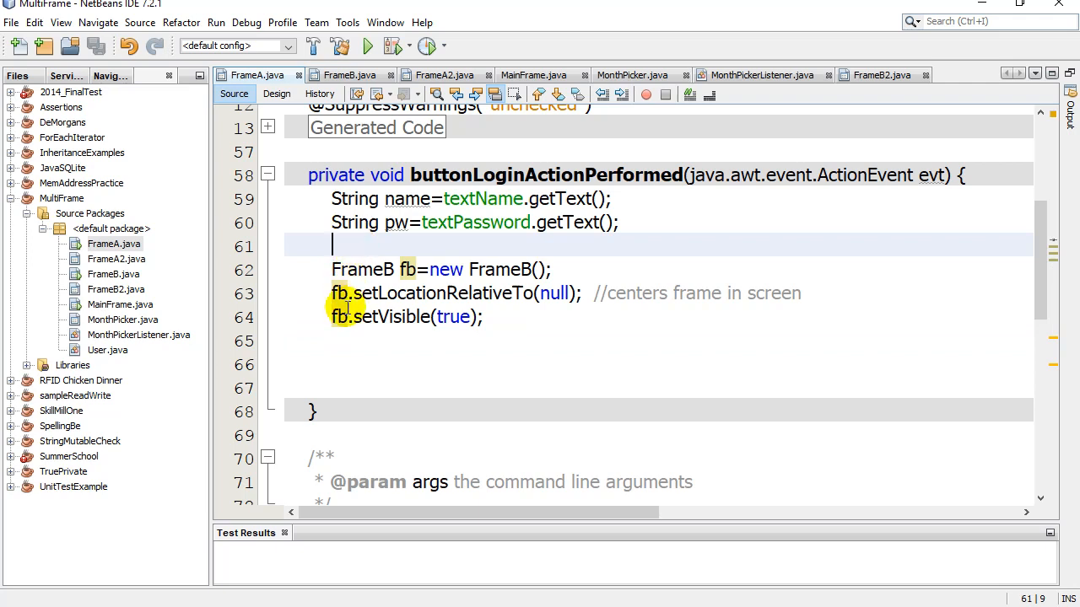
{"action": "left_click_drag", "start_coordinate": [332, 245], "coordinate": [483, 316]}
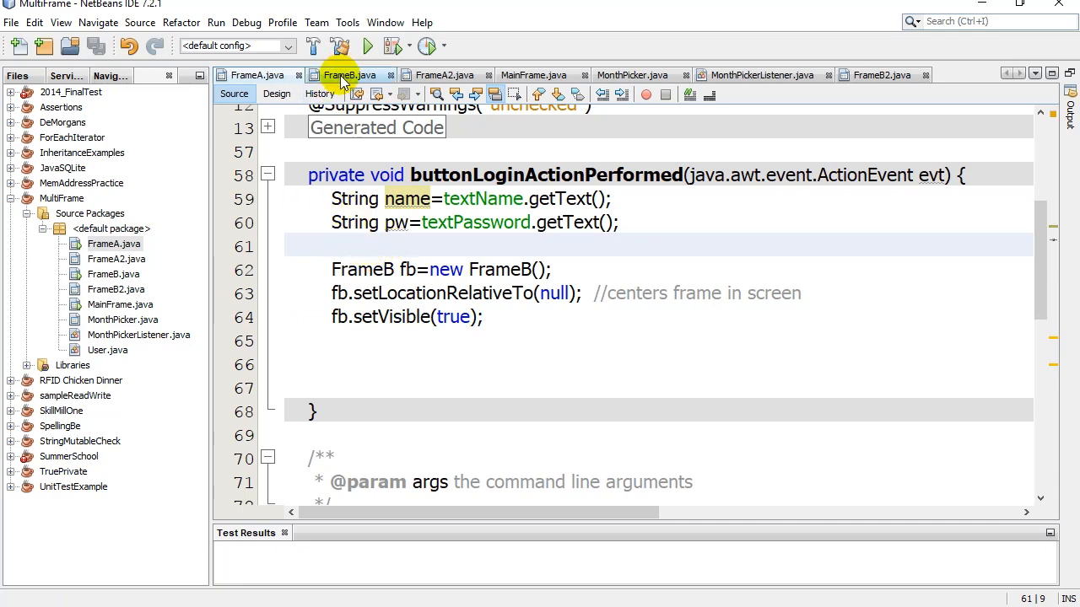
Switch to the FrameB.java editor tab to view the userName field and setName.
{"action": "left_click", "coordinate": [348, 74]}
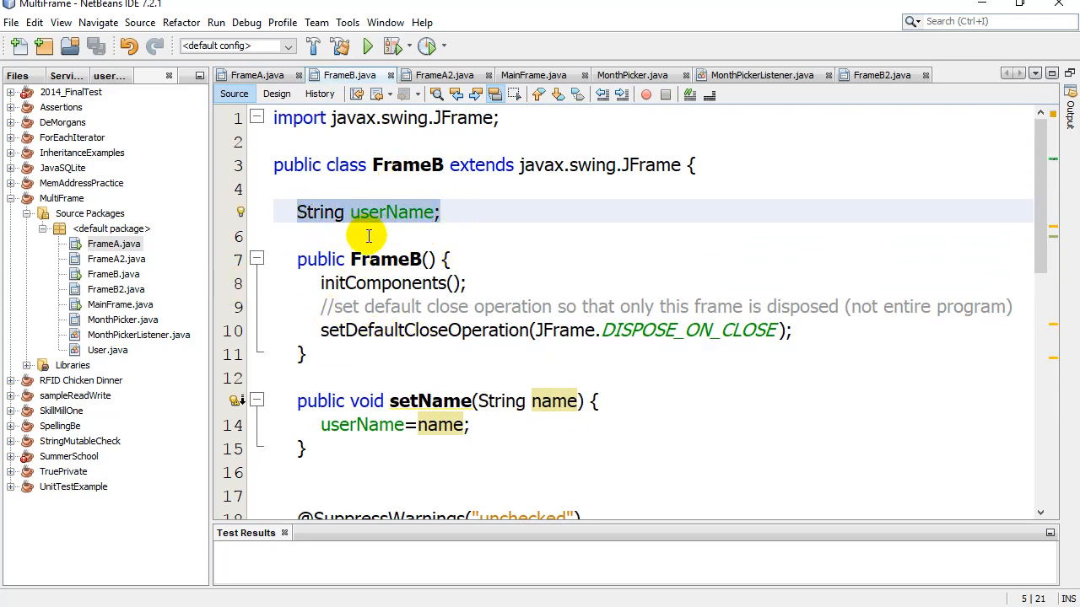
{"action": "mouse_move", "coordinate": [437, 171]}
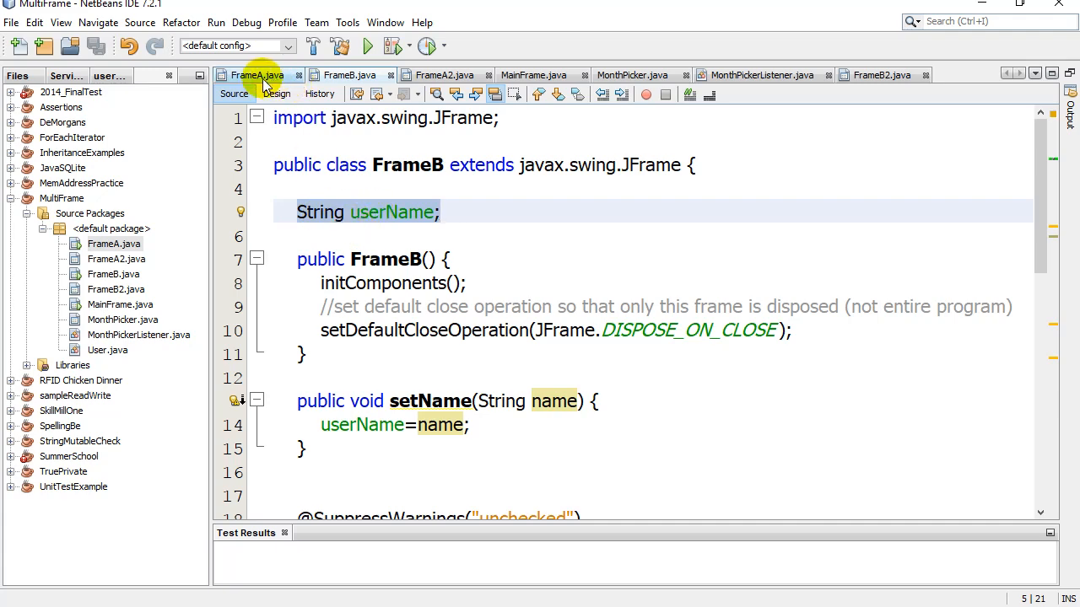
Add fb.userName=name; after fb.setVisible(true); in FrameA's buttonLoginActionPerformed.
{"action": "left_click", "coordinate": [255, 75]}
{"action": "type", "text": "fb."}
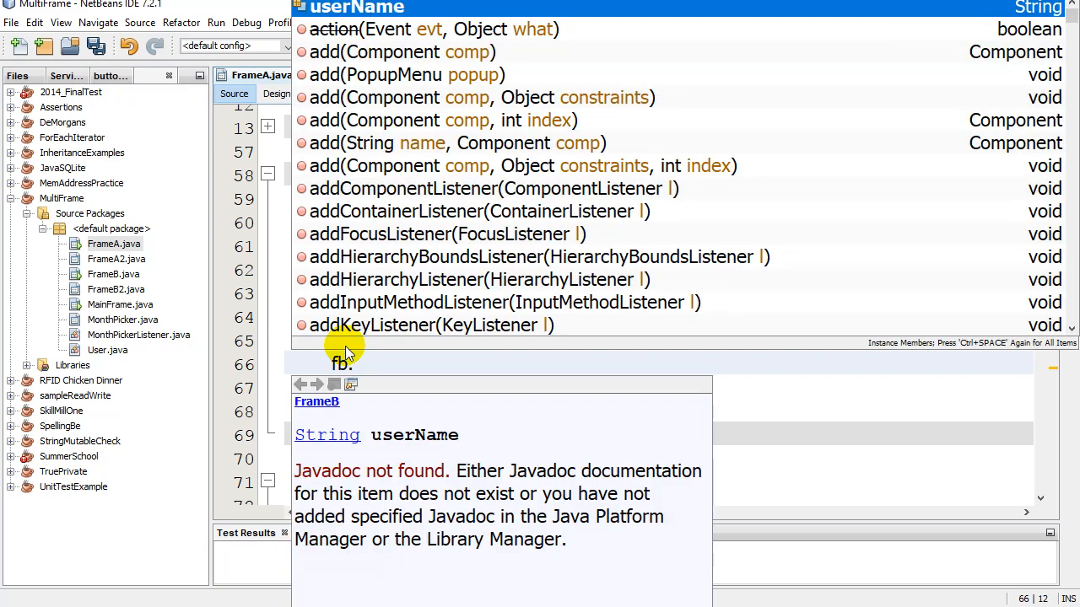
{"action": "mouse_move", "coordinate": [377, 424]}
{"action": "type", "text": "userName="}
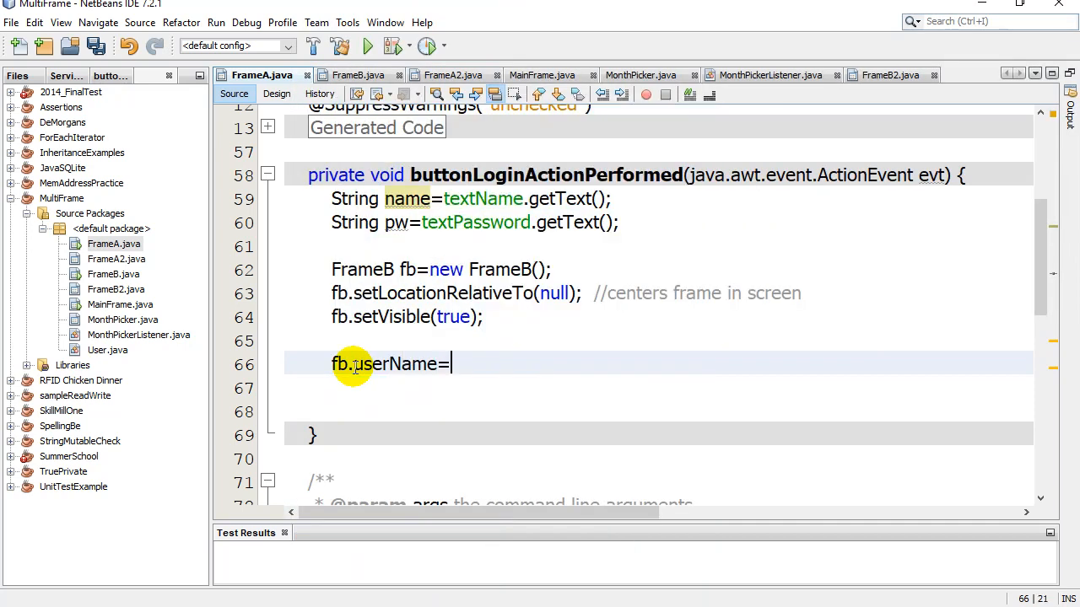
{"action": "type", "text": "name;"}
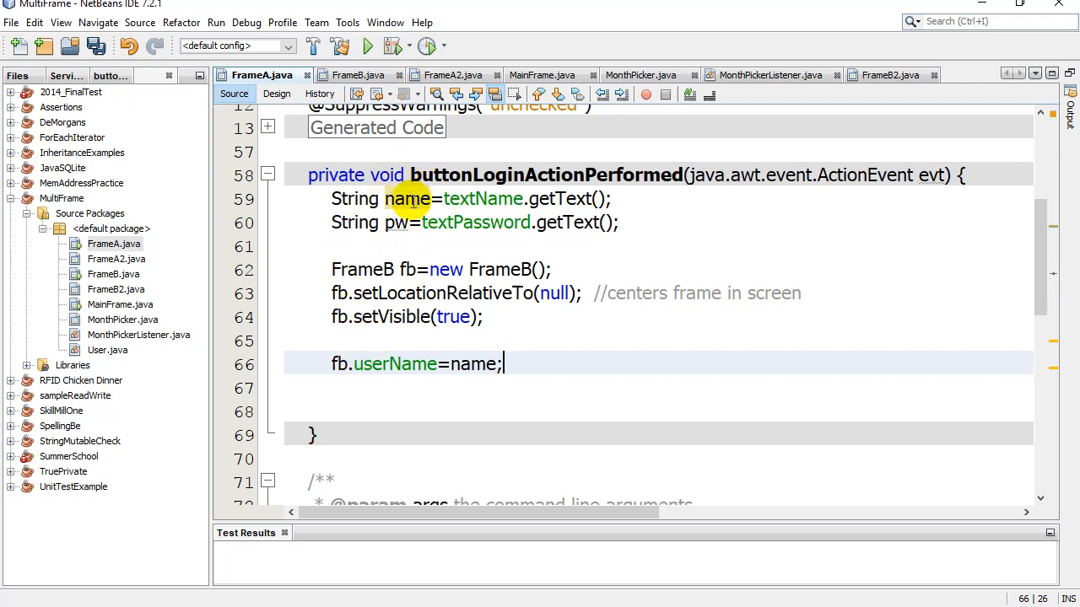
{"action": "left_click", "coordinate": [328, 389]}
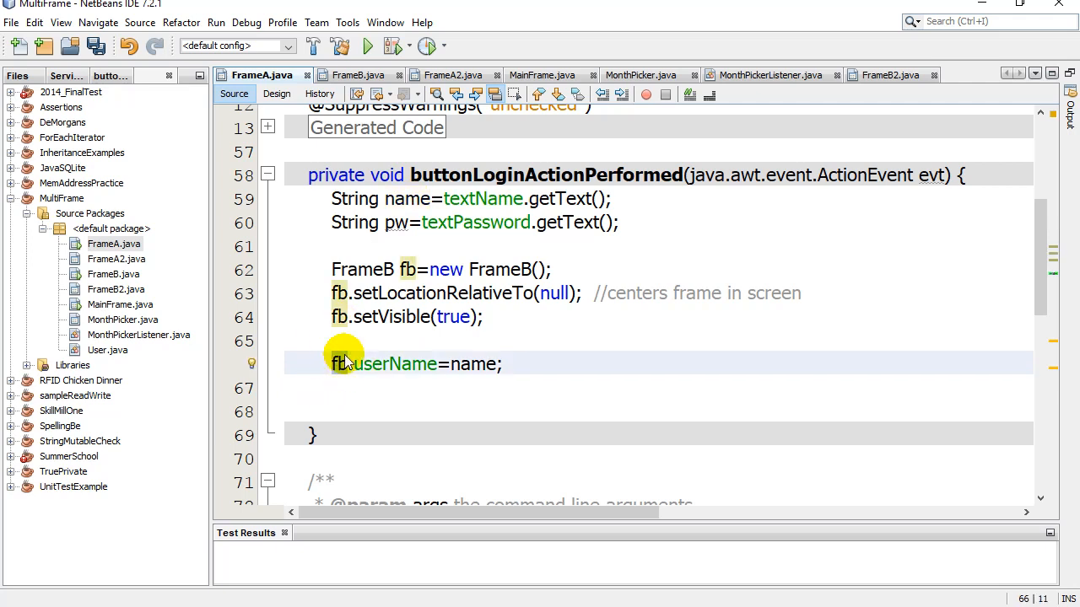
{"action": "mouse_move", "coordinate": [402, 380]}
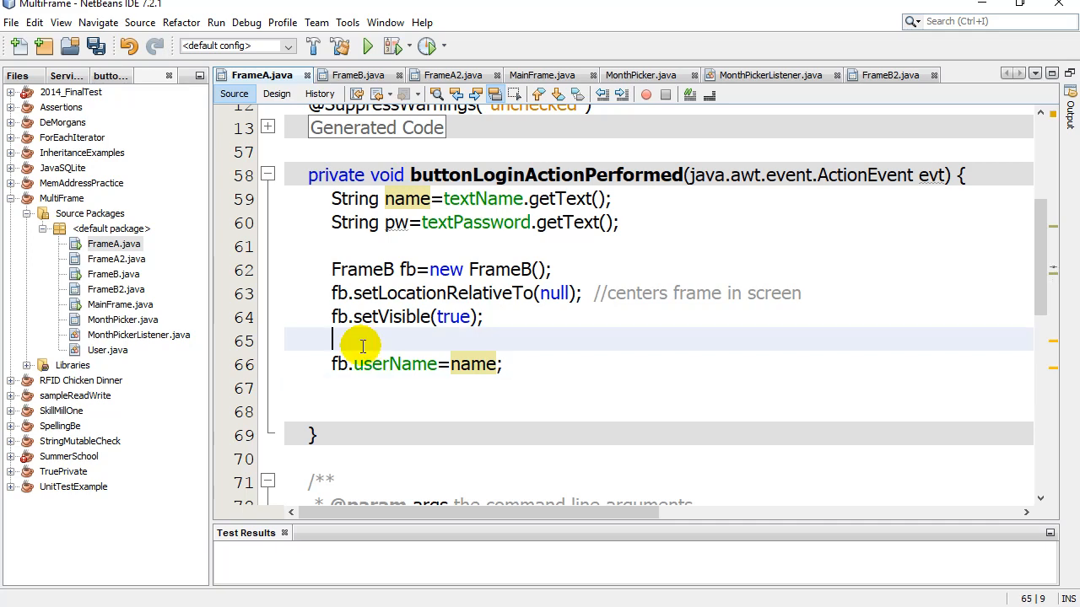
{"action": "left_click", "coordinate": [357, 75]}
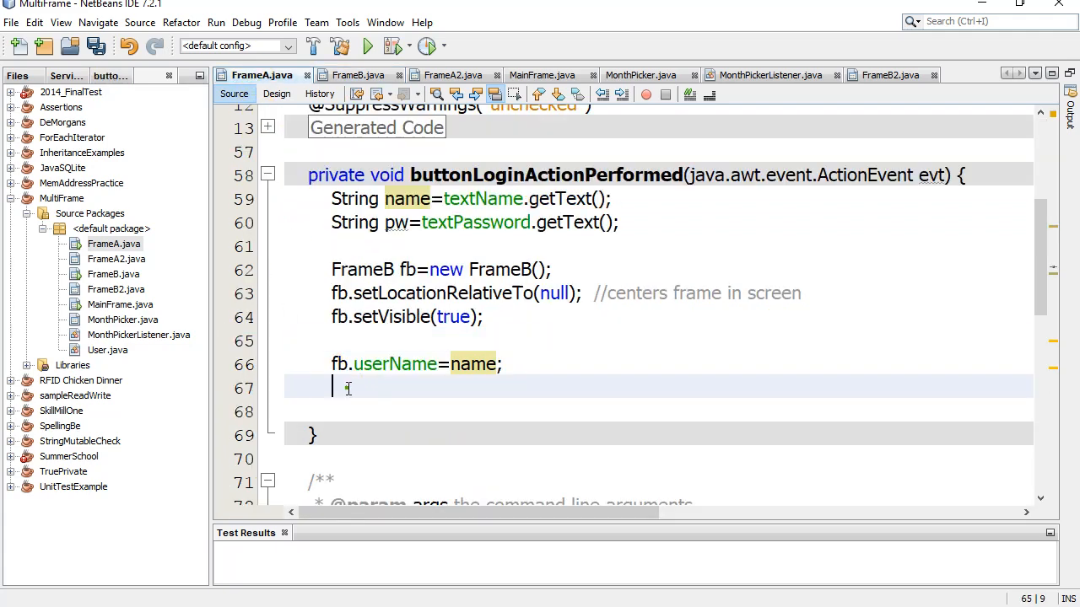
Add public void drawName() { textName.setText(userName); } below setName in FrameB.java.
{"action": "left_click", "coordinate": [358, 75]}
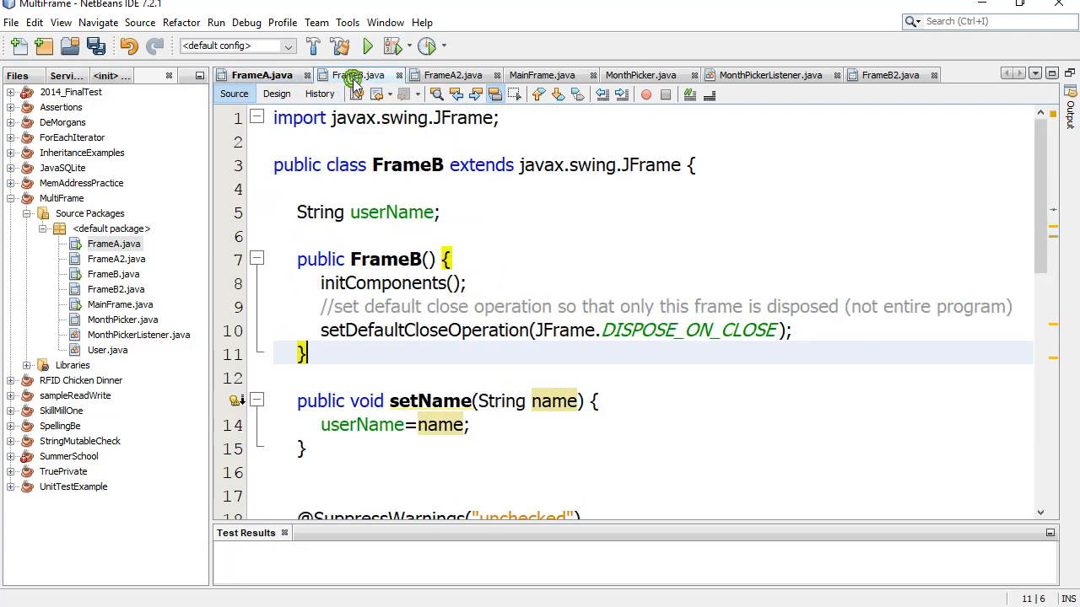
{"action": "left_click", "coordinate": [334, 377]}
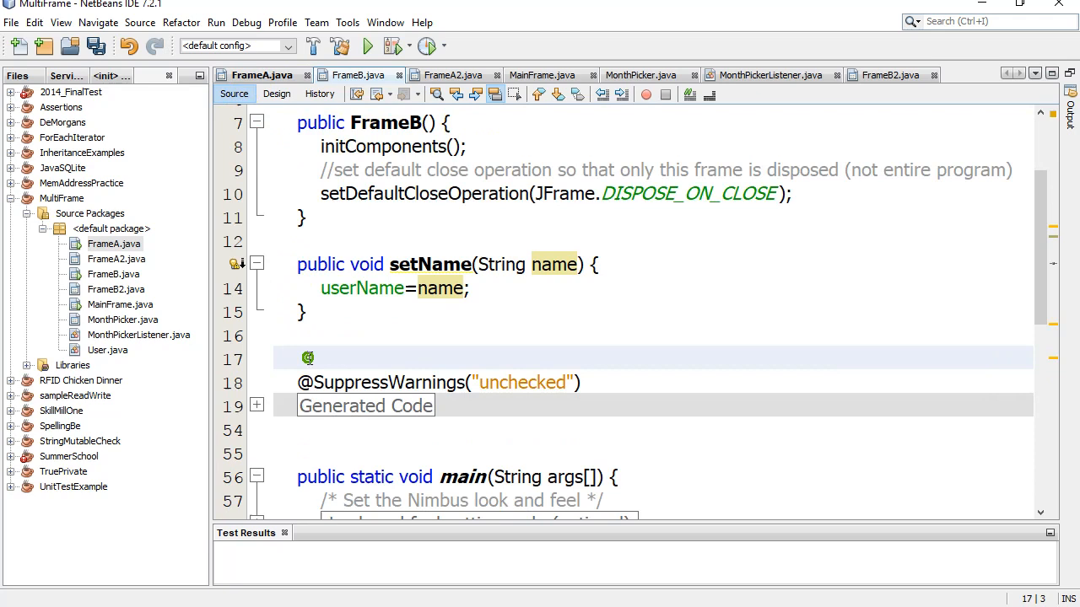
{"action": "type", "text": "public void"}
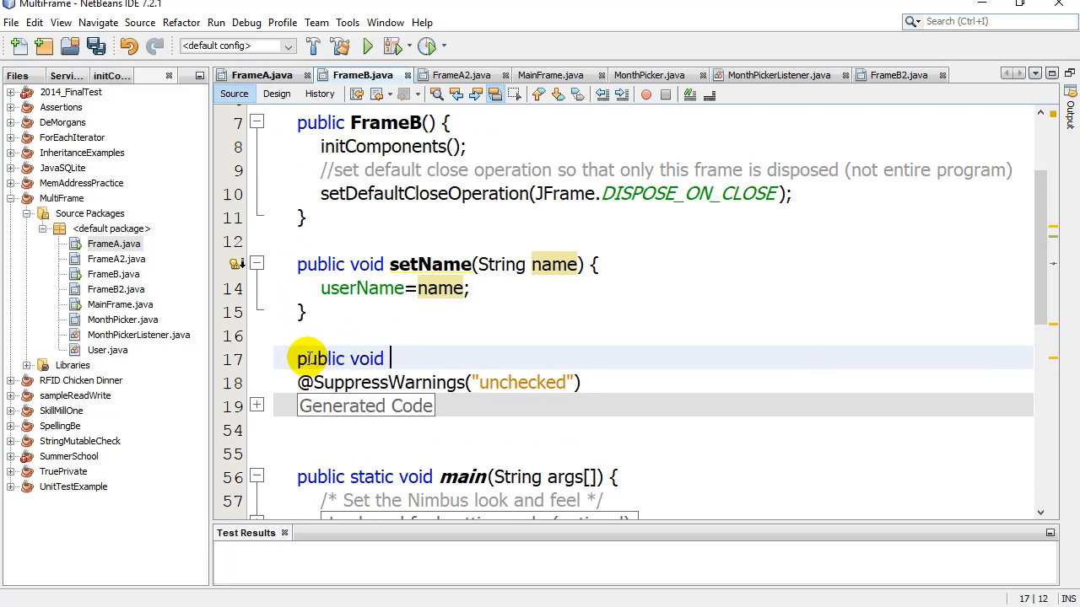
{"action": "type", "text": "drawName()"}
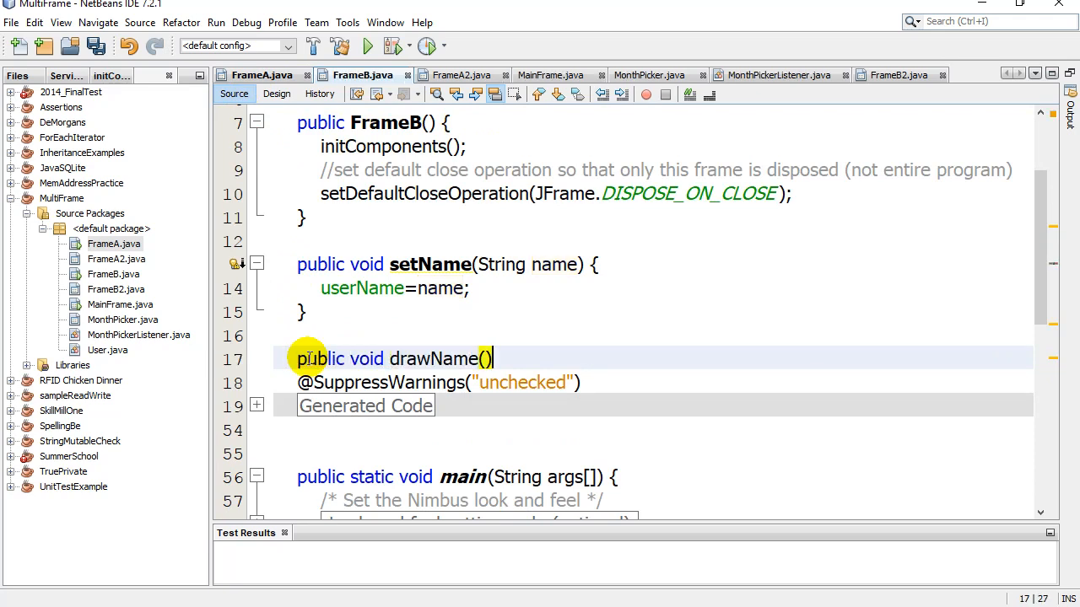
{"action": "type", "text": "textna"}
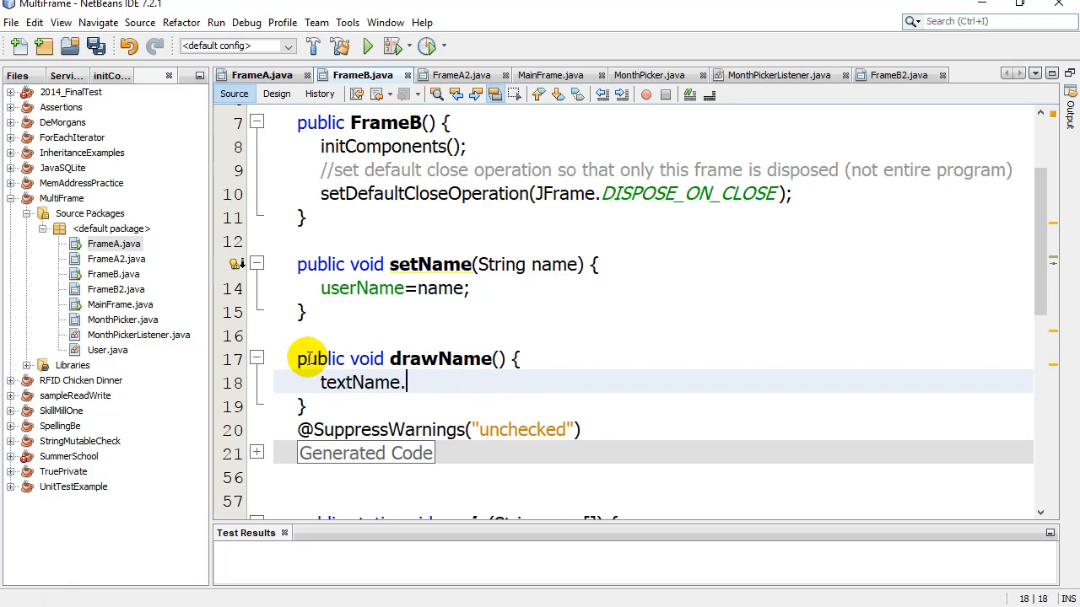
{"action": "type", "text": "setText(userName"}
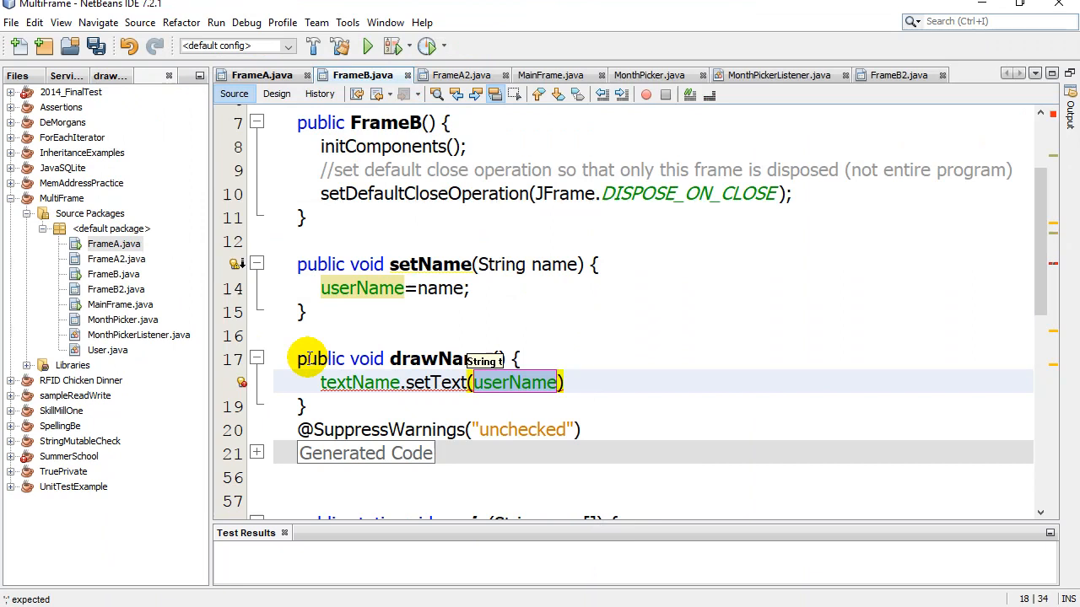
{"action": "type", "text": ";"}
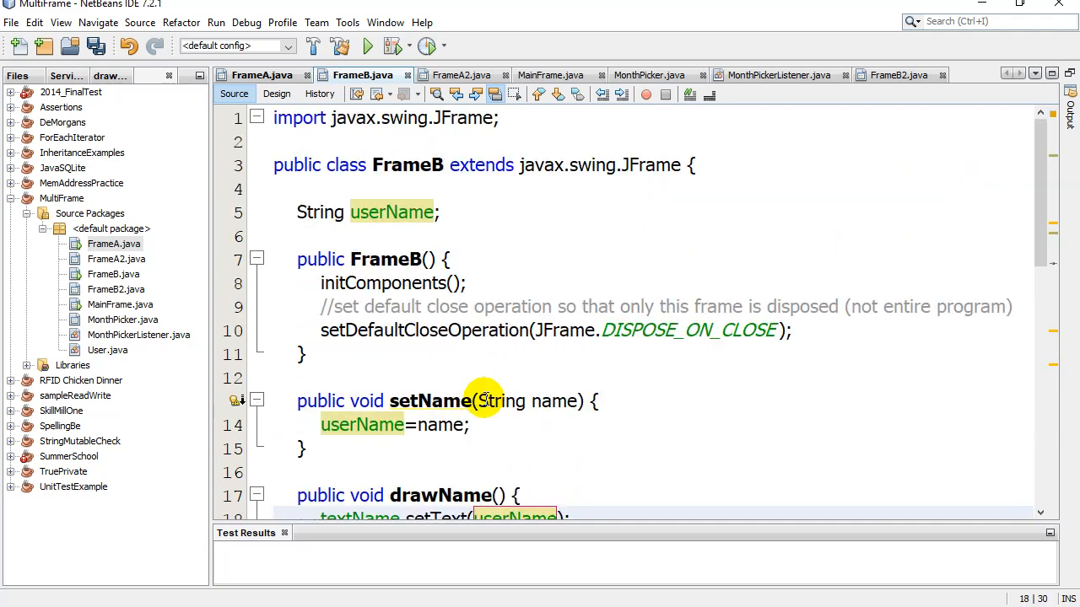
Add fb.drawName(); after fb.userName=name; in FrameA using code completion.
{"action": "left_click", "coordinate": [262, 75]}
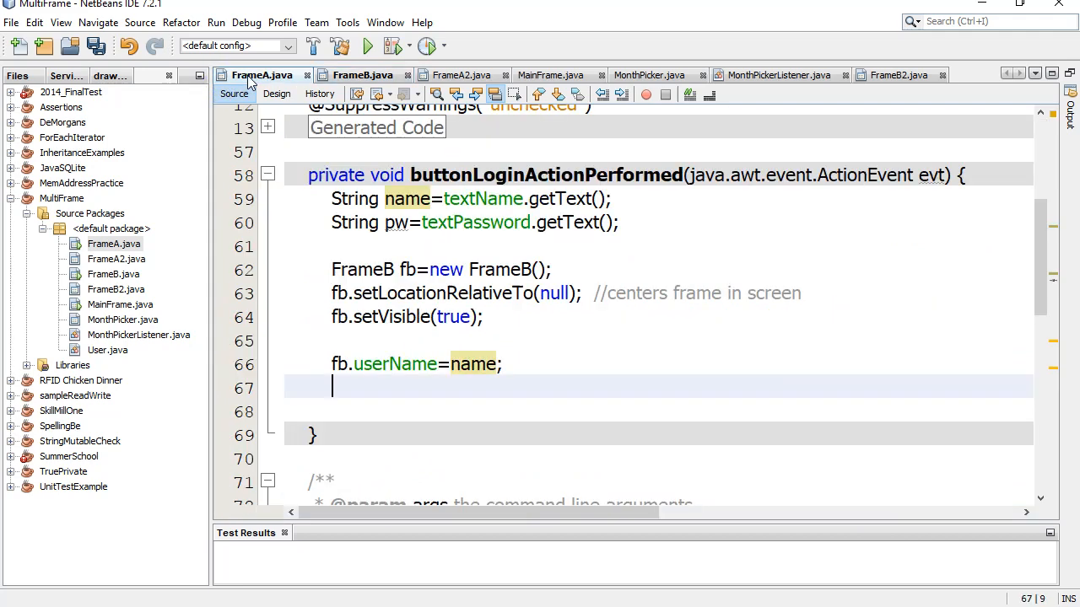
{"action": "type", "text": "fb."}
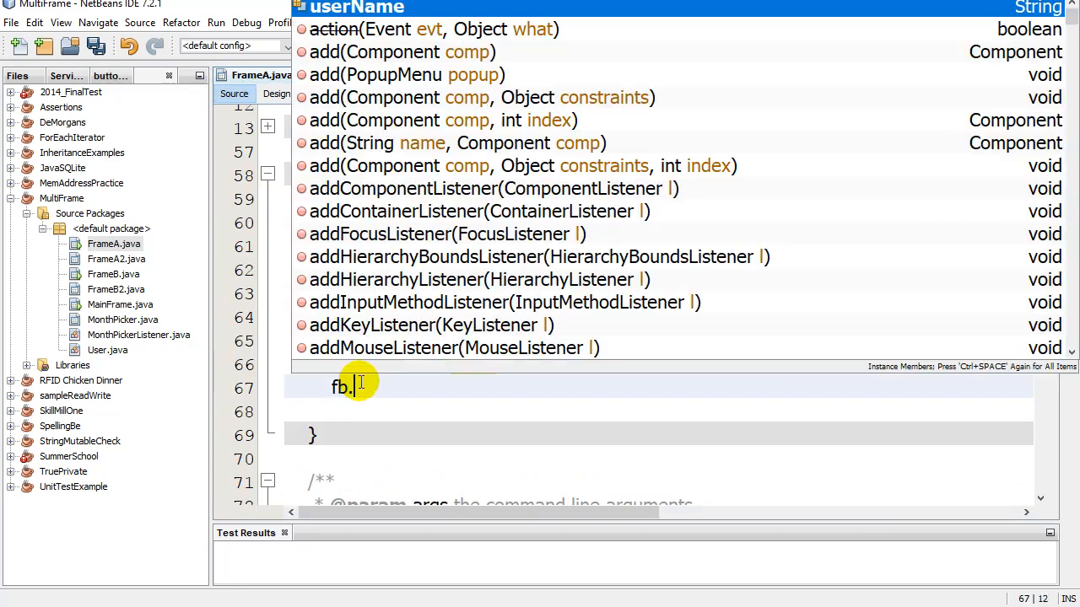
{"action": "type", "text": "drawName"}
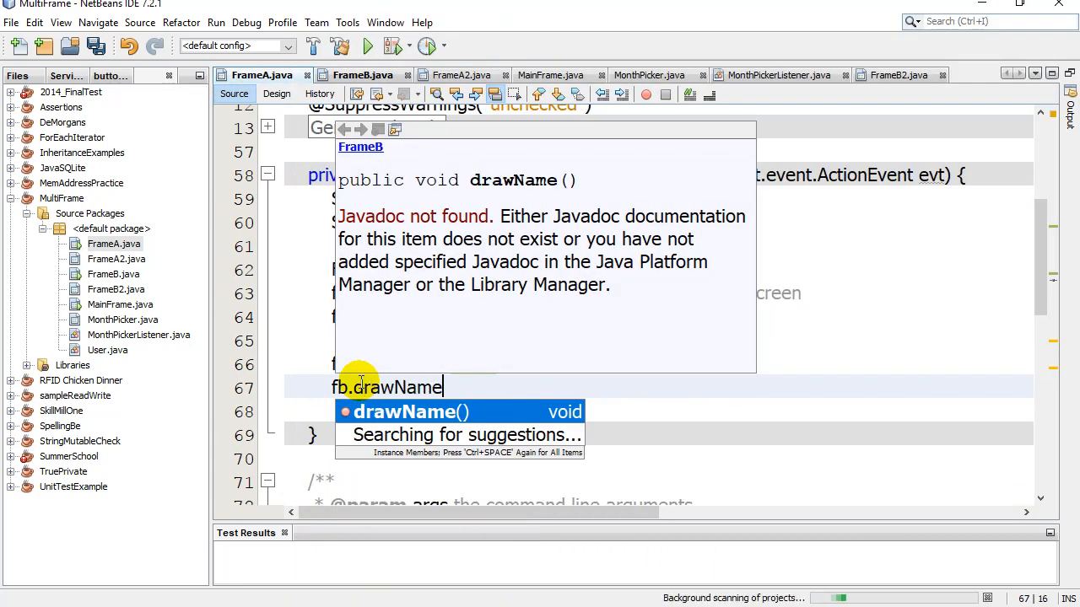
{"action": "key", "text": "Enter"}
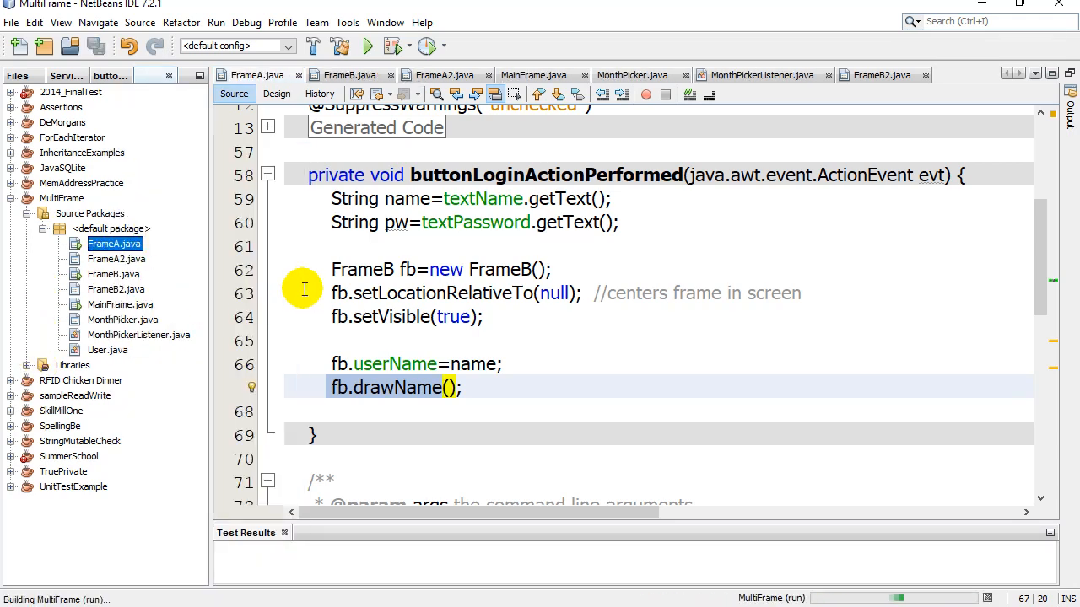
Log in as 'Bob' to see the name in FrameB, then close the login window.
{"action": "left_click", "coordinate": [367, 46]}
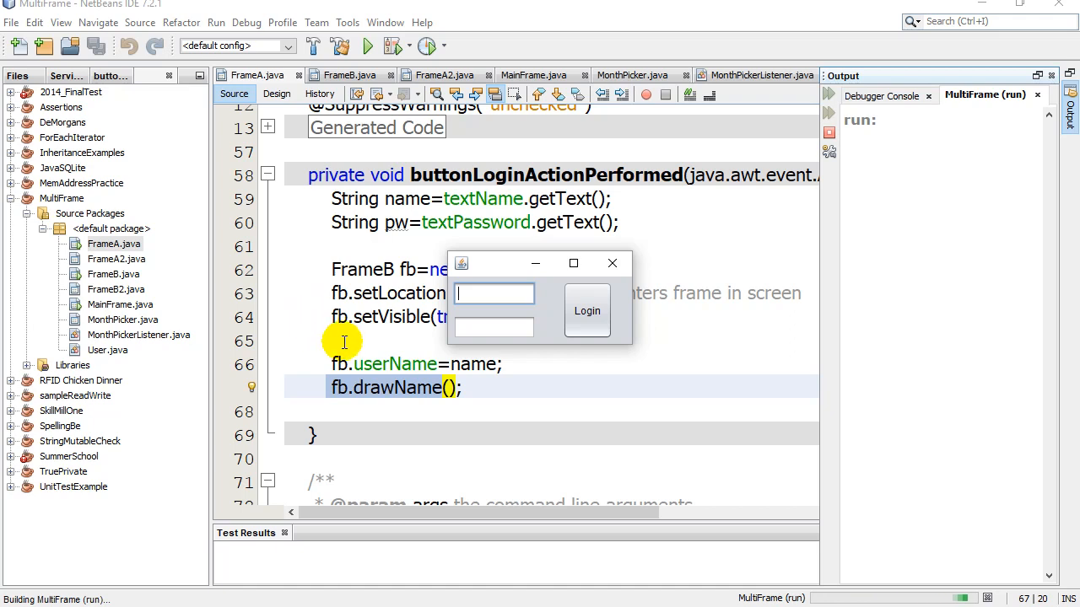
{"action": "type", "text": "Bob"}
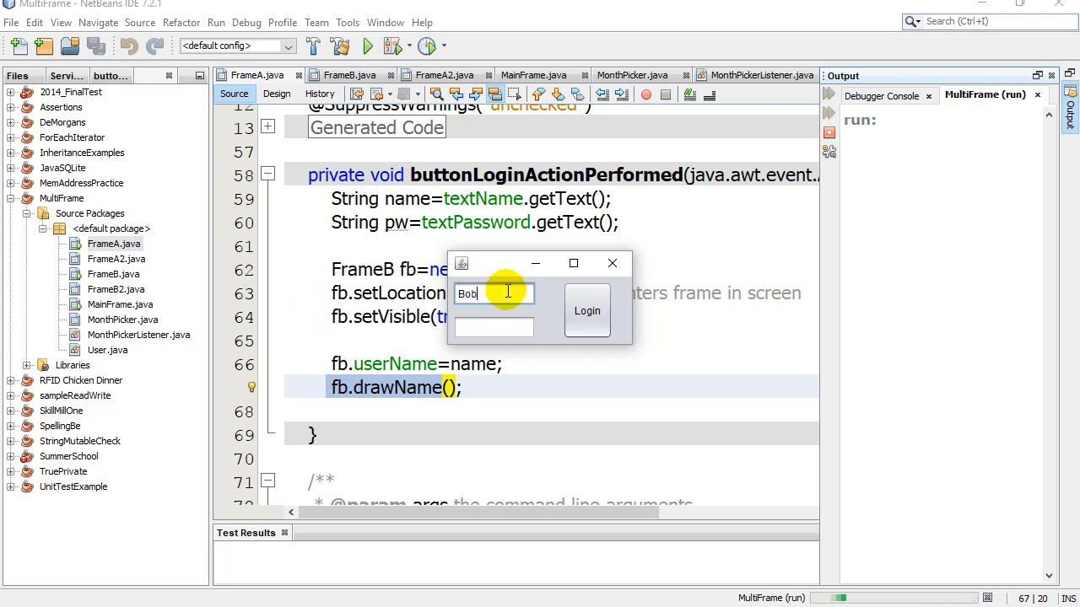
{"action": "left_click", "coordinate": [587, 311]}
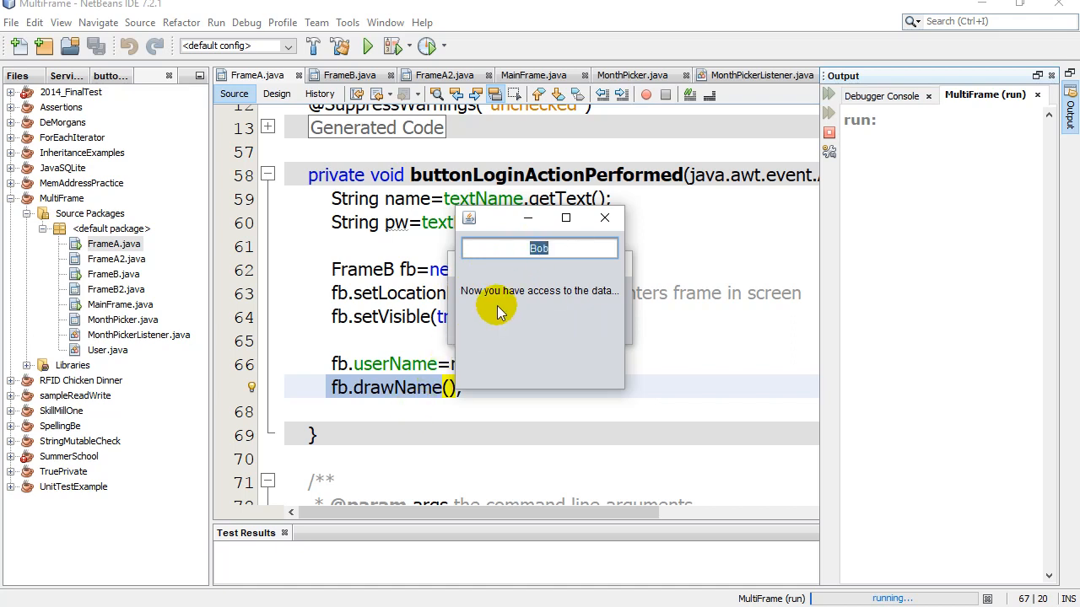
{"action": "mouse_move", "coordinate": [544, 317]}
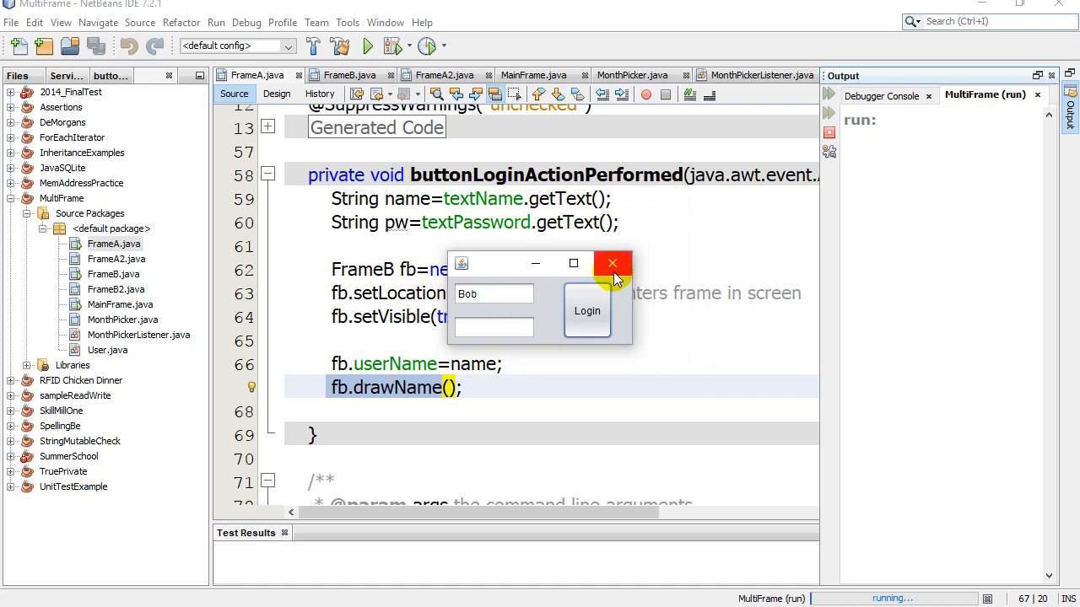
{"action": "left_click", "coordinate": [612, 264]}
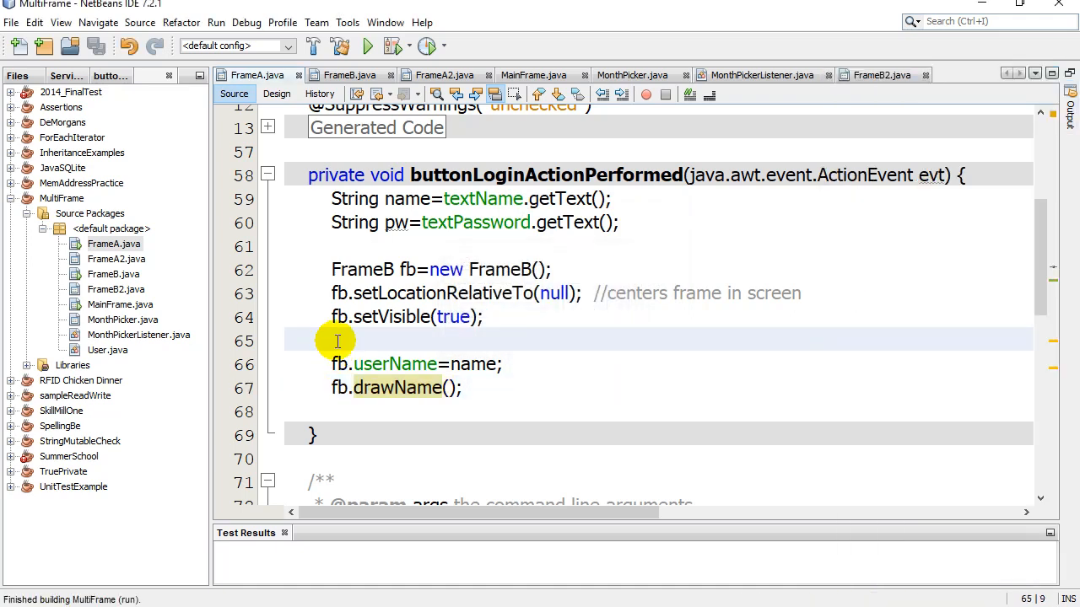
Comment out the fb.userName=name; and fb.drawName(); lines in FrameA's login handler.
{"action": "left_click", "coordinate": [454, 387]}
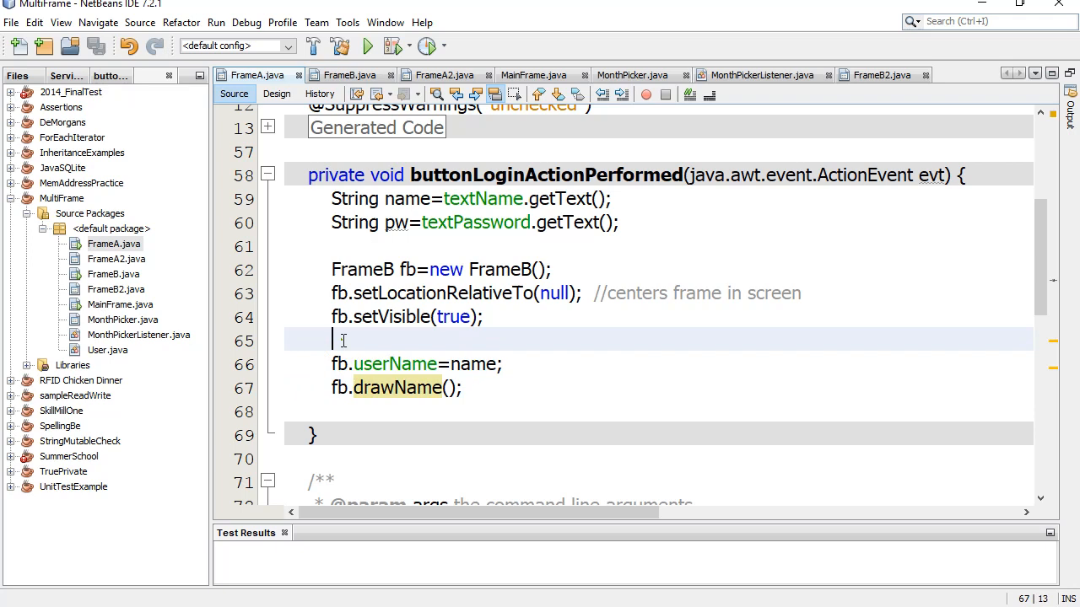
{"action": "left_click", "coordinate": [342, 340]}
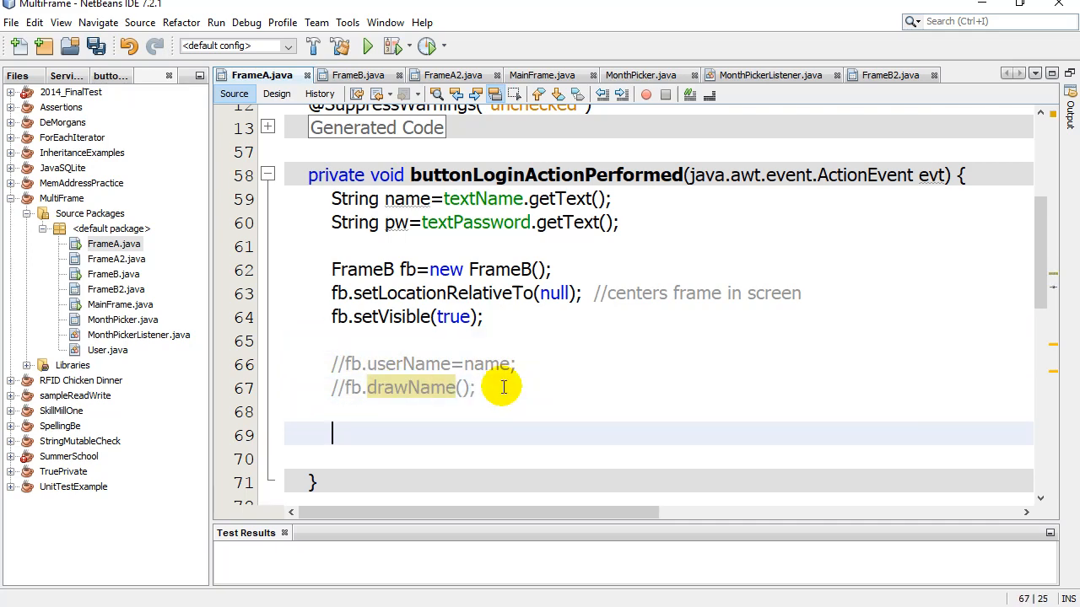
{"action": "left_click", "coordinate": [357, 75]}
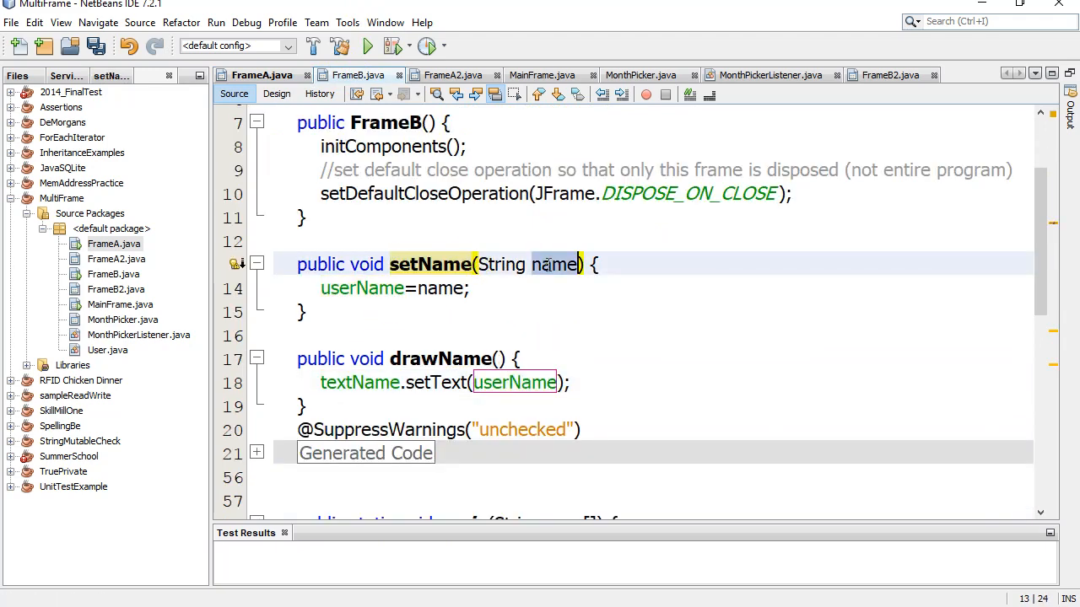
Add drawName(); right after userName=name; inside FrameB's setName method.
{"action": "left_click", "coordinate": [481, 287]}
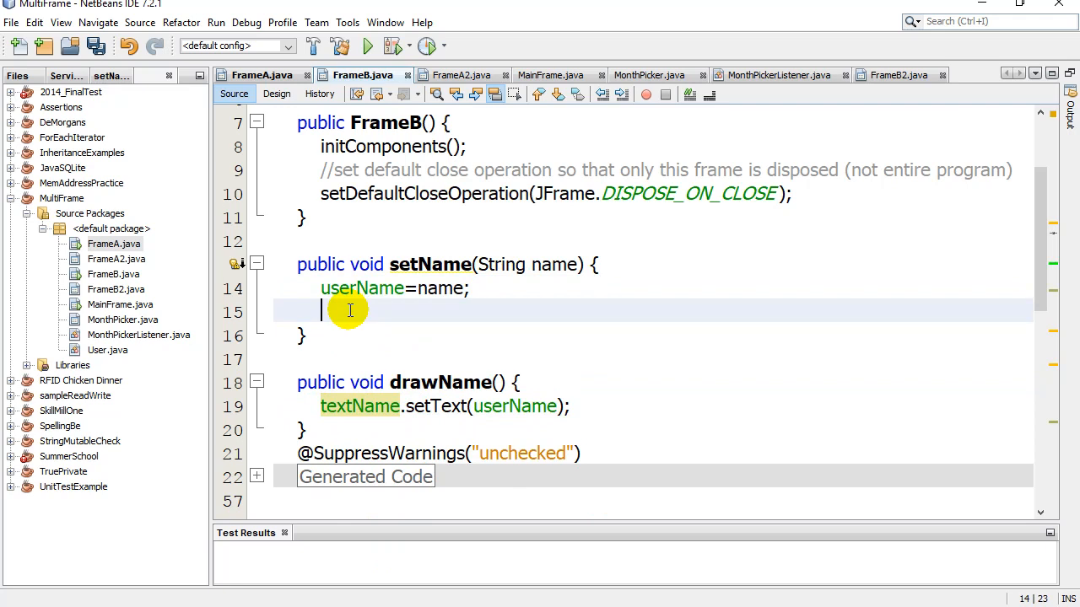
{"action": "type", "text": "textName.setText(userName);"}
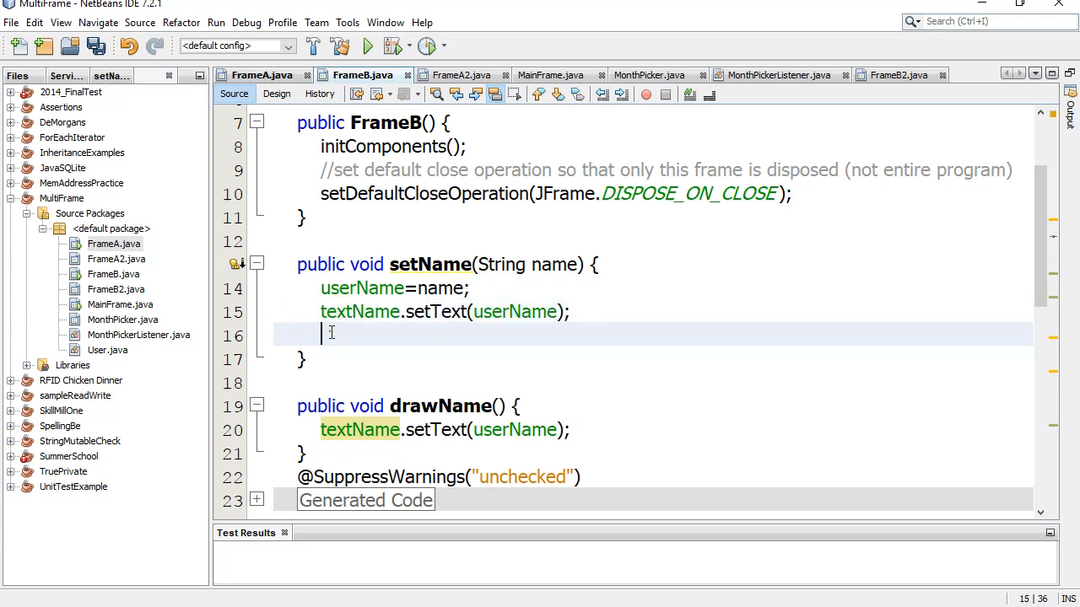
{"action": "key", "text": "Backspace"}
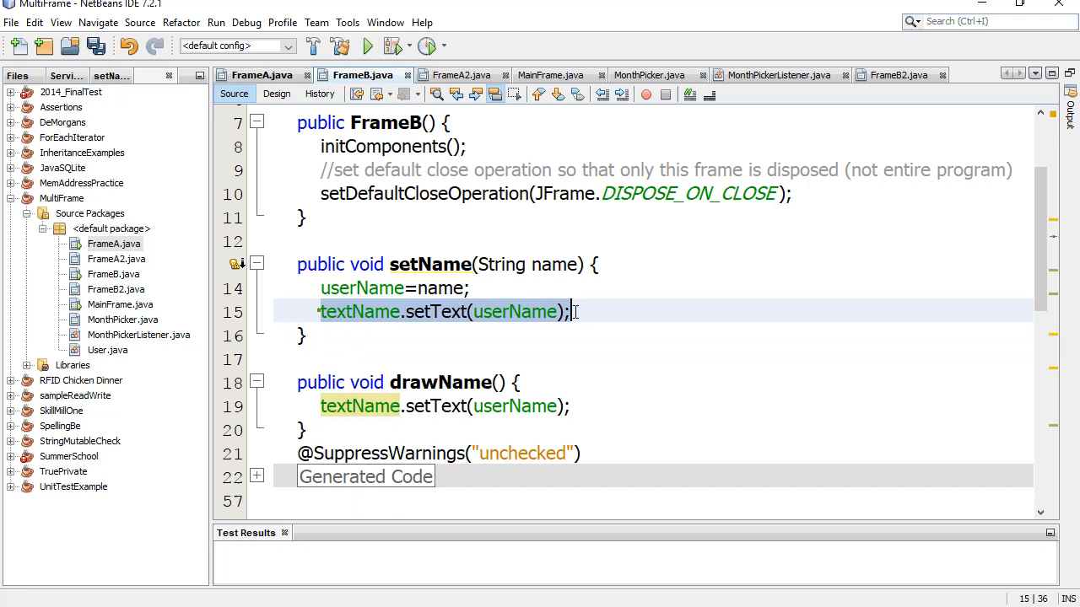
{"action": "type", "text": "dr"}
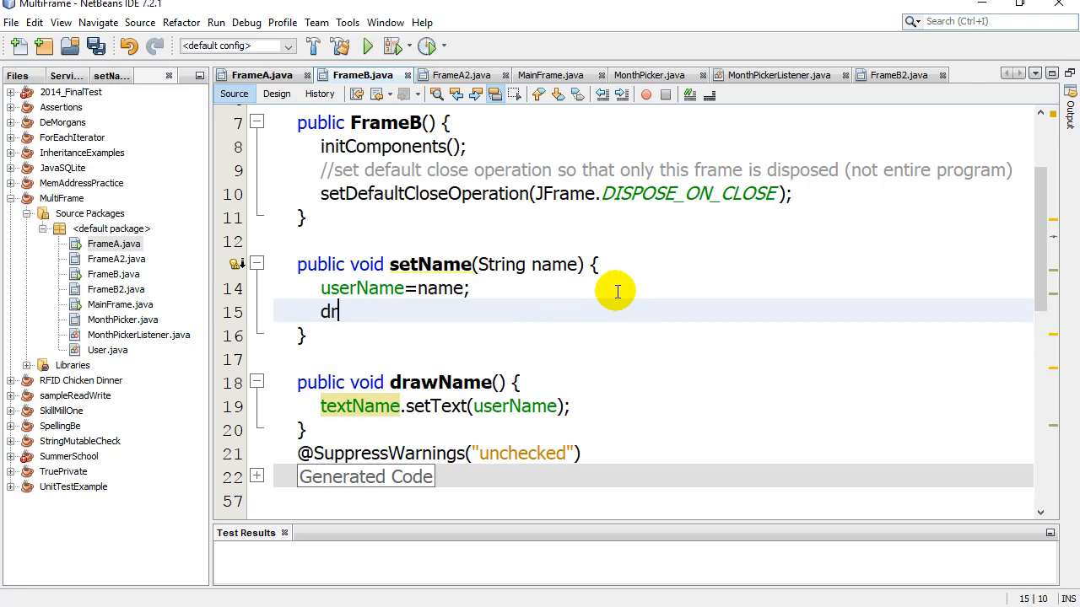
{"action": "type", "text": "awName();"}
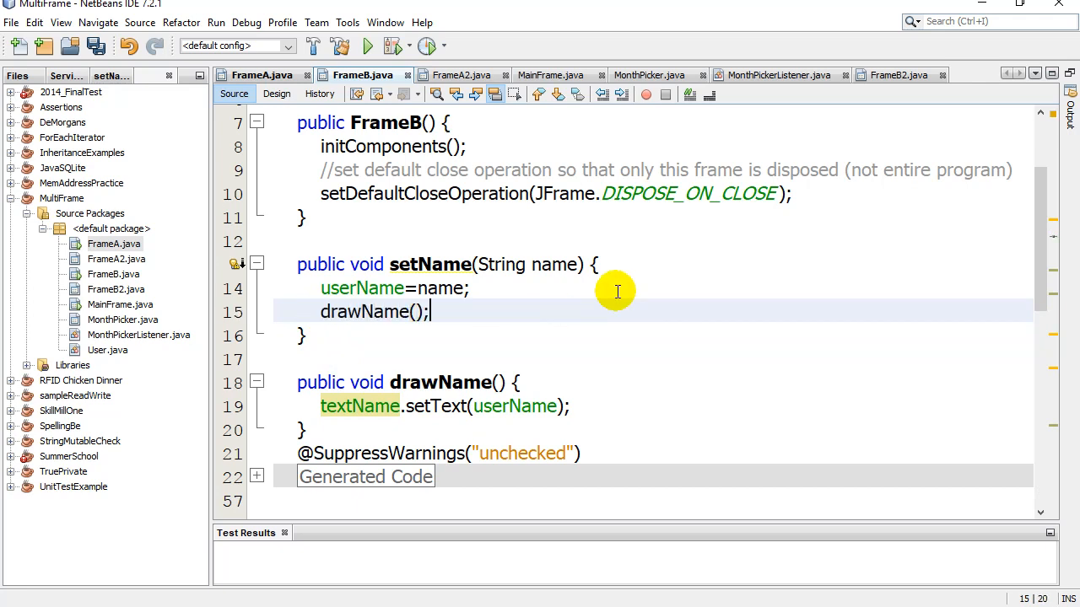
{"action": "left_click", "coordinate": [406, 406]}
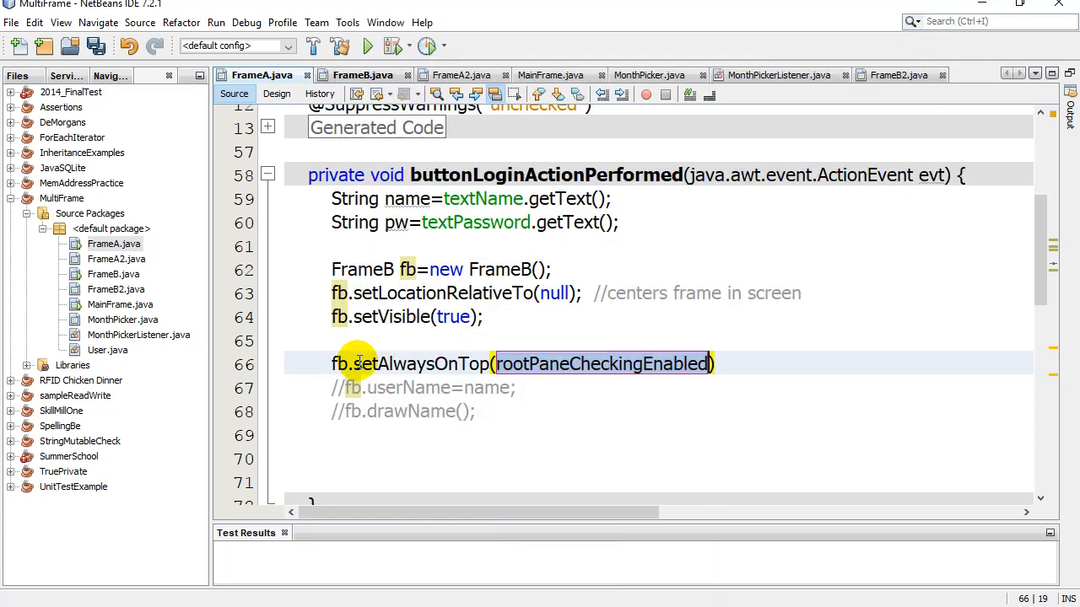
Enter fb.setName(name); on line 66 of FrameA's login handler.
{"action": "type", "text": "name"}
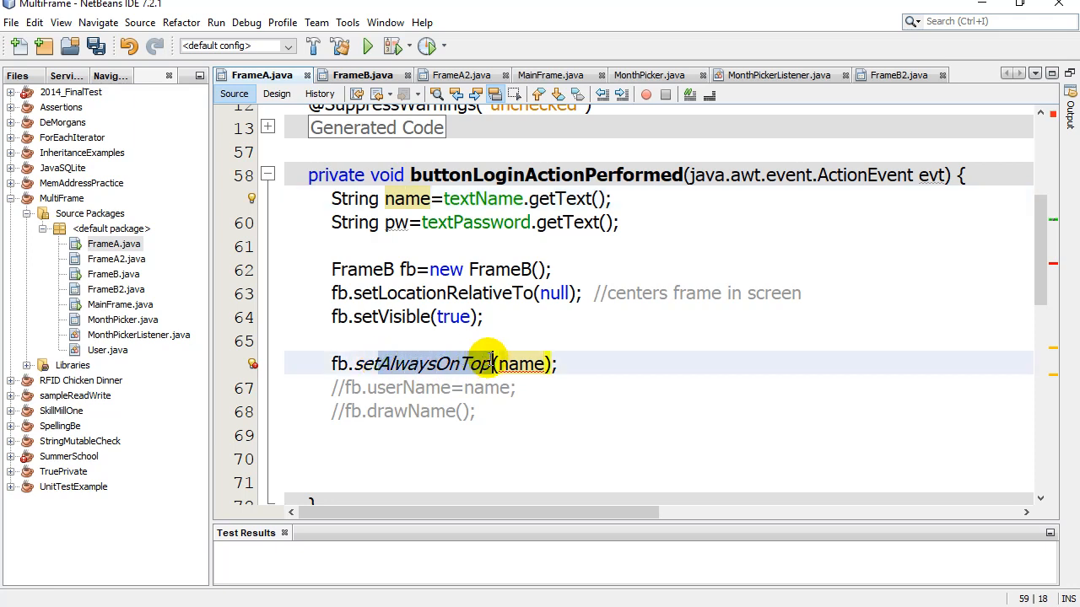
{"action": "type", "text": "setName"}
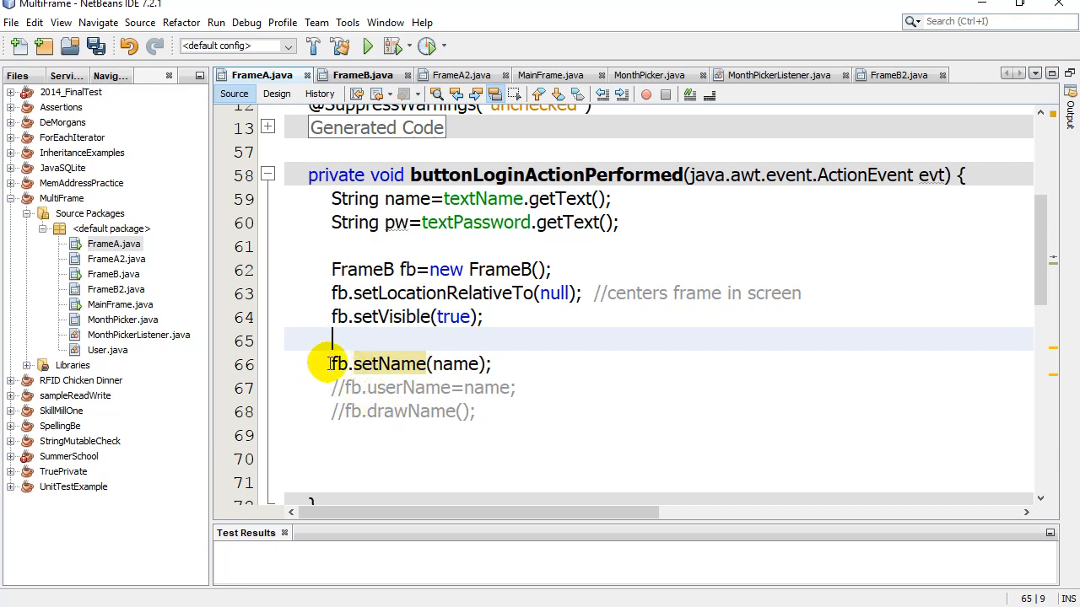
{"action": "left_click", "coordinate": [386, 387]}
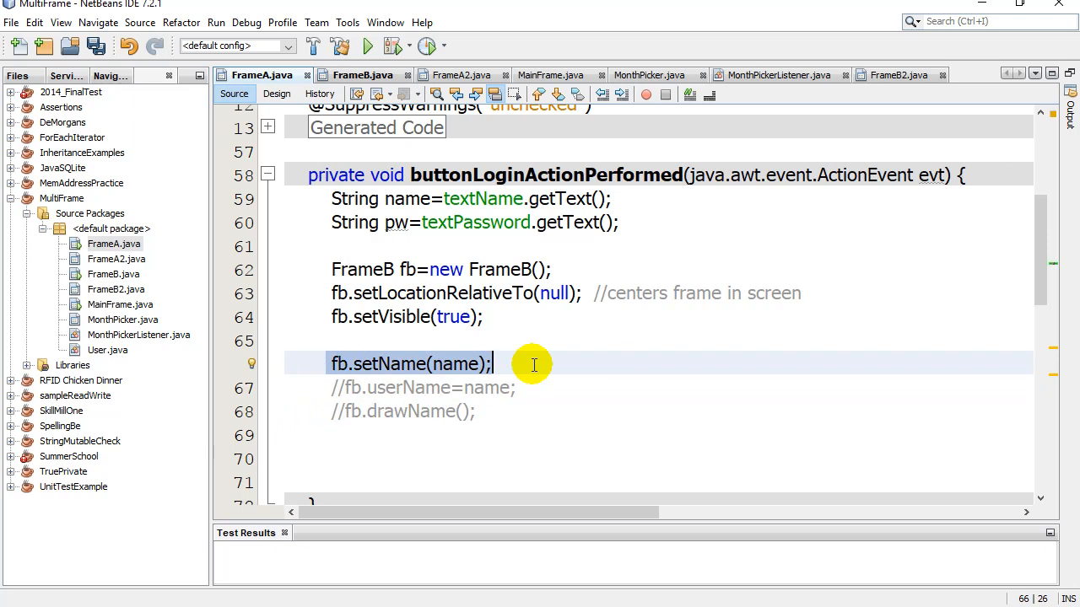
{"action": "mouse_move", "coordinate": [456, 363]}
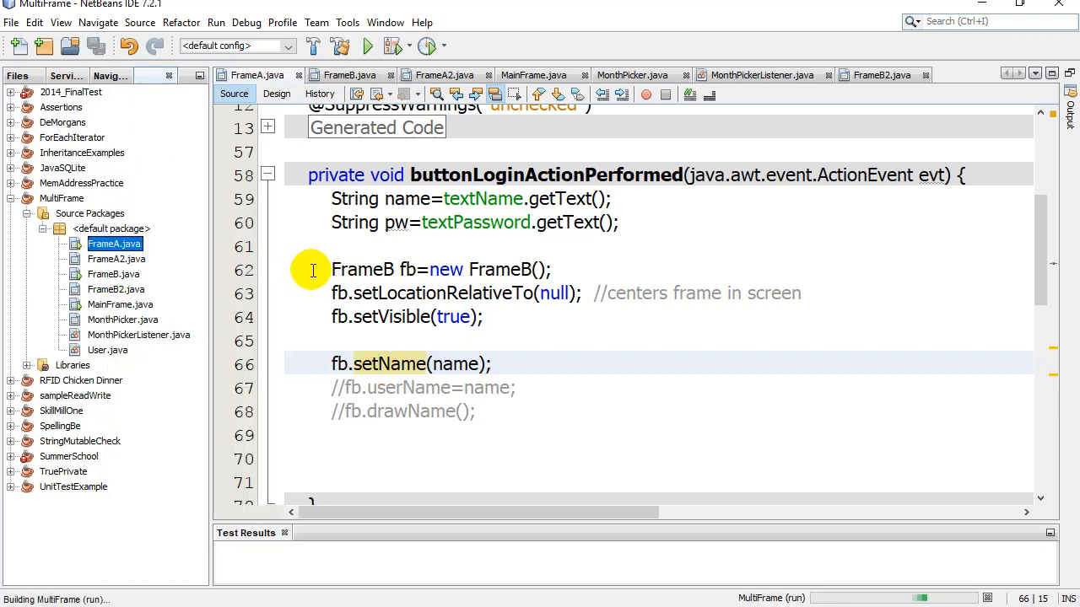
{"action": "mouse_move", "coordinate": [303, 267]}
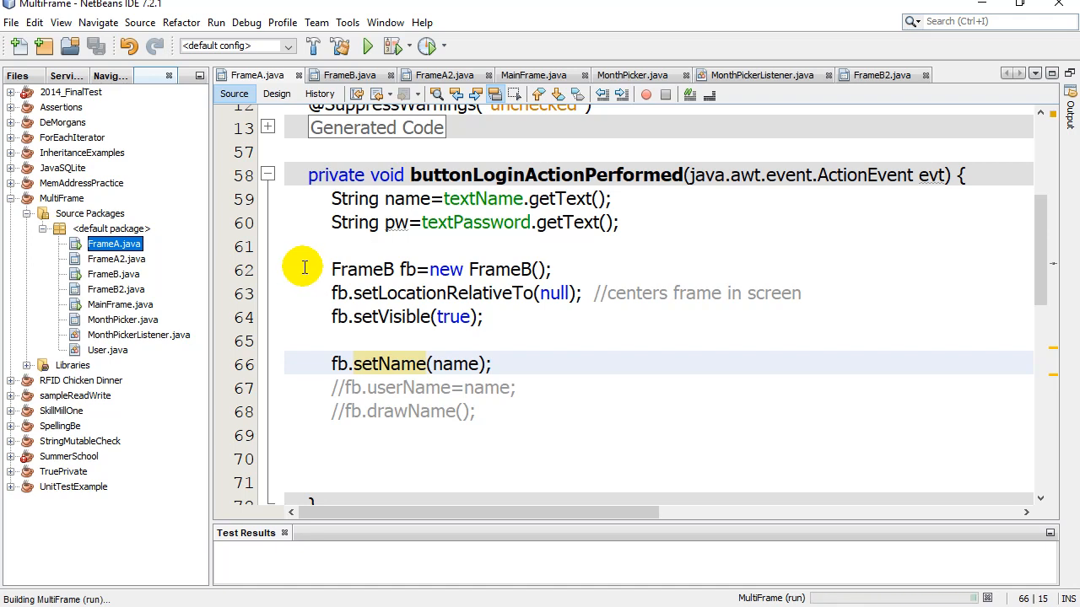
{"action": "left_click", "coordinate": [366, 46]}
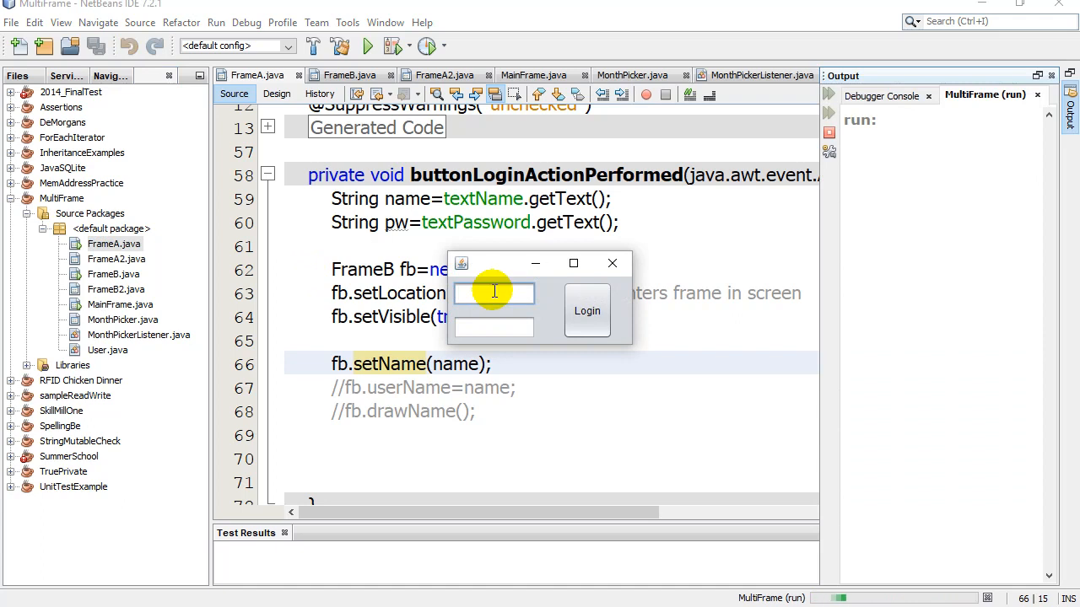
{"action": "type", "text": "John"}
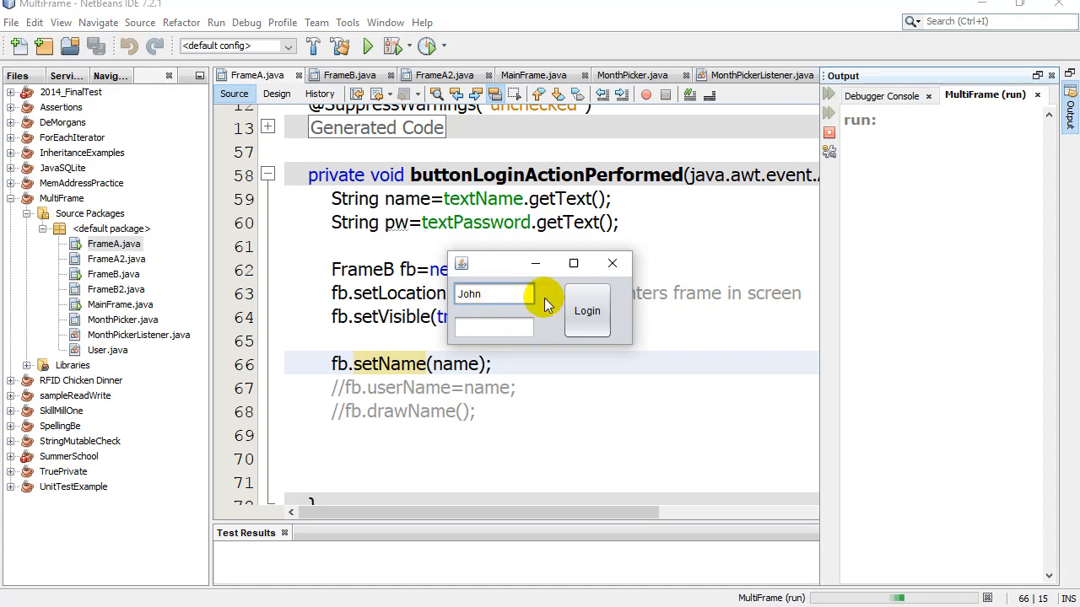
{"action": "left_click", "coordinate": [586, 310]}
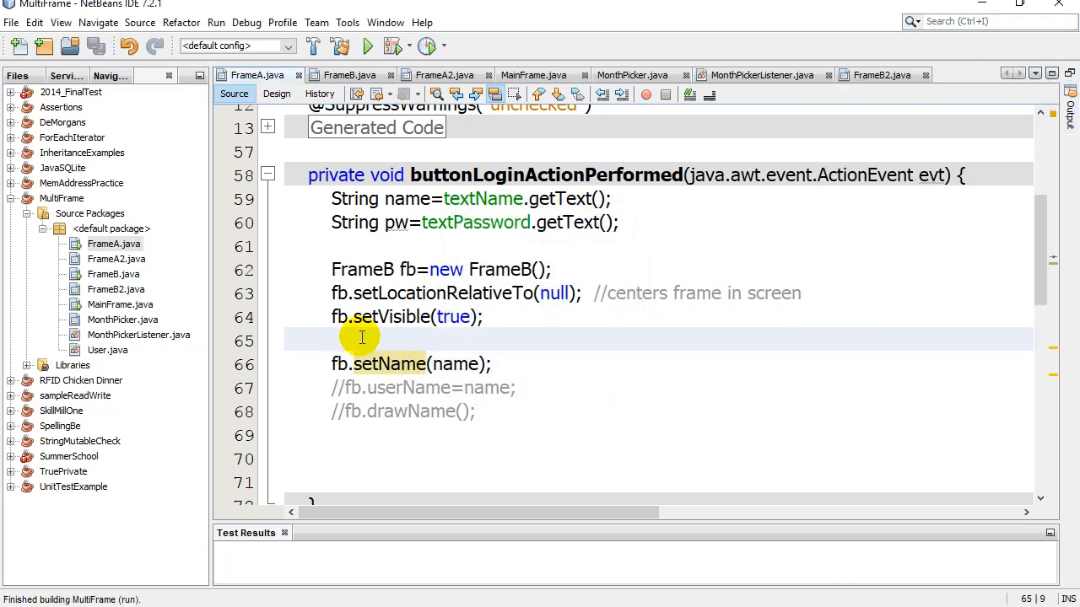
Review FrameB's userName field and setName in Source, then show its Design view.
{"action": "left_click", "coordinate": [277, 94]}
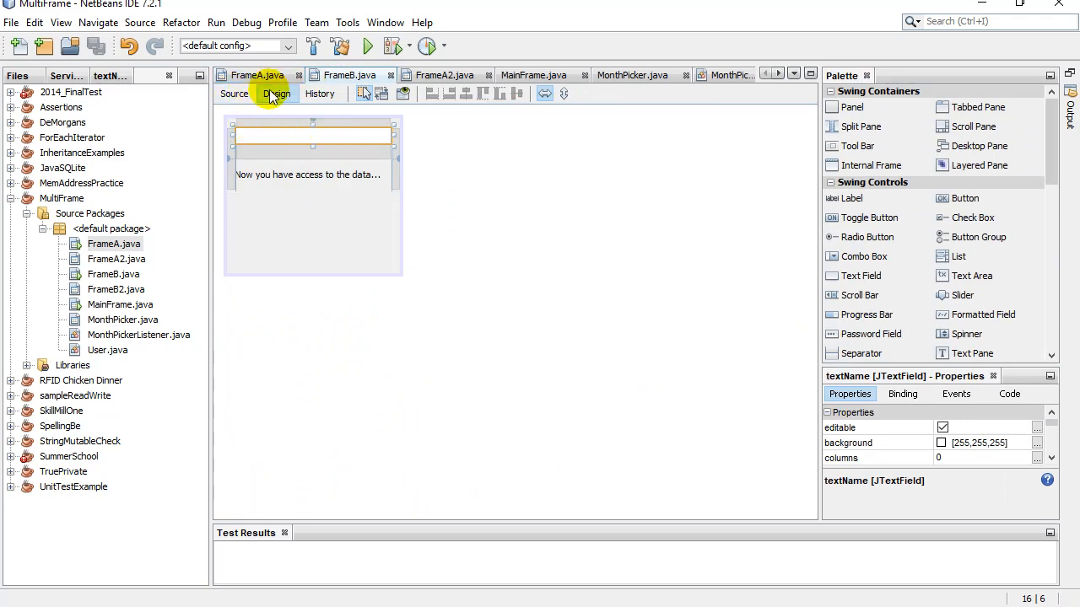
{"action": "left_click", "coordinate": [234, 93]}
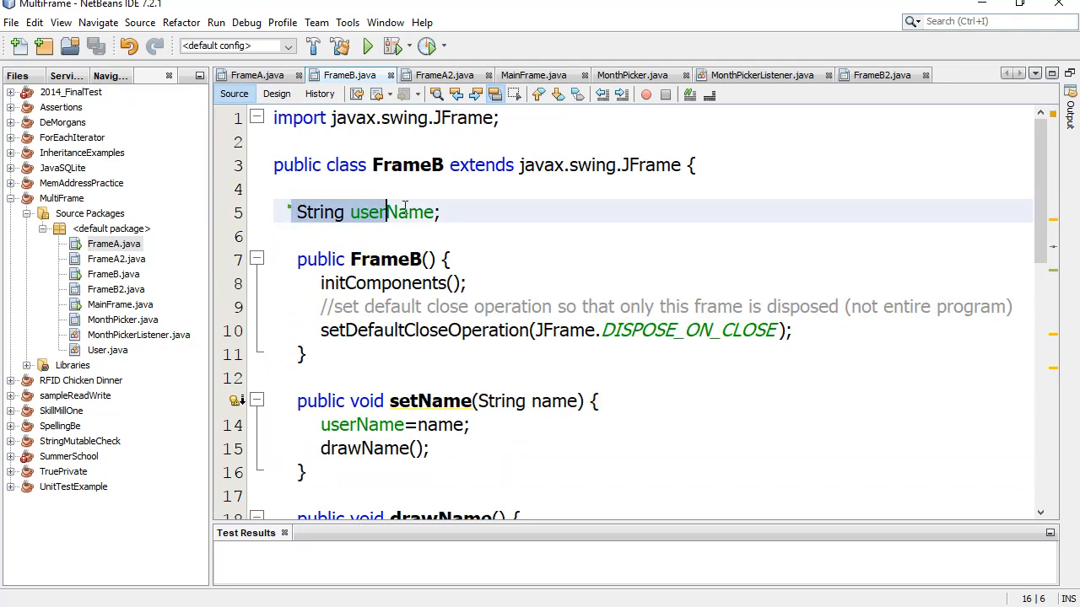
{"action": "double_click", "coordinate": [390, 212]}
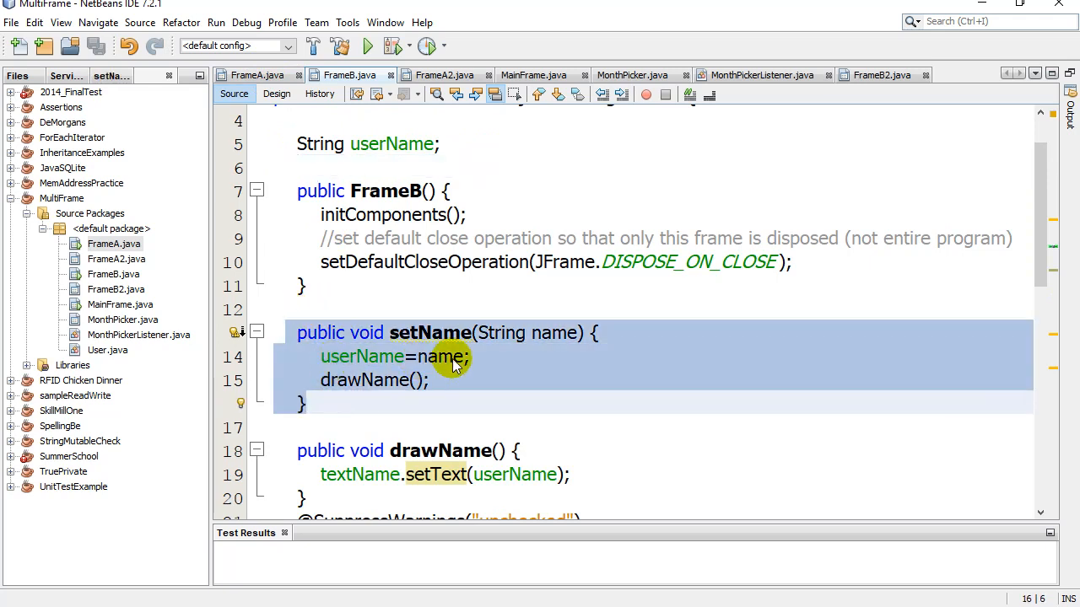
{"action": "left_click", "coordinate": [430, 381]}
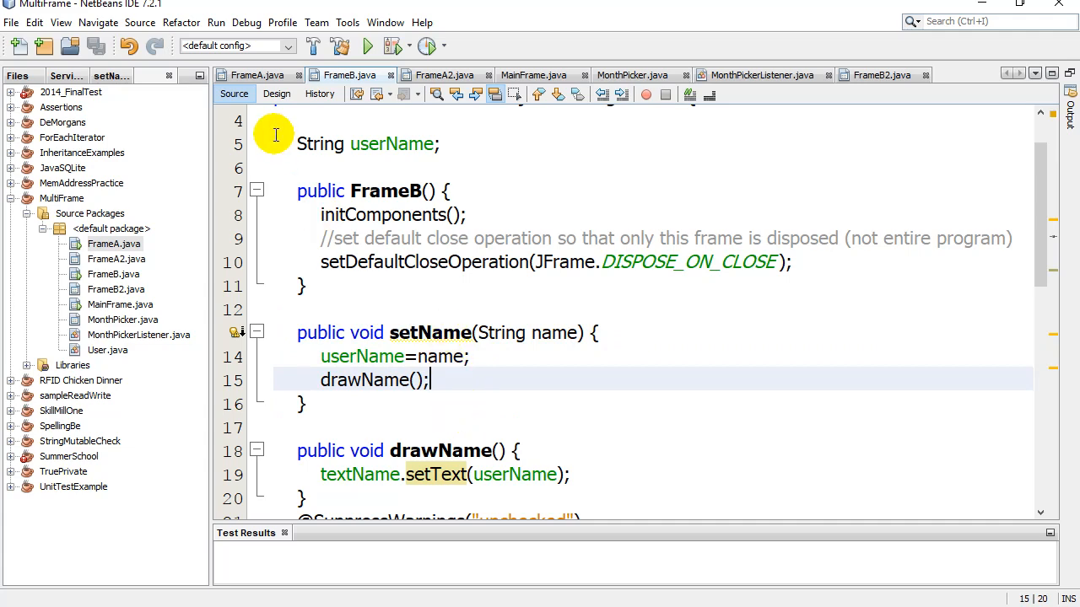
{"action": "left_click", "coordinate": [277, 93]}
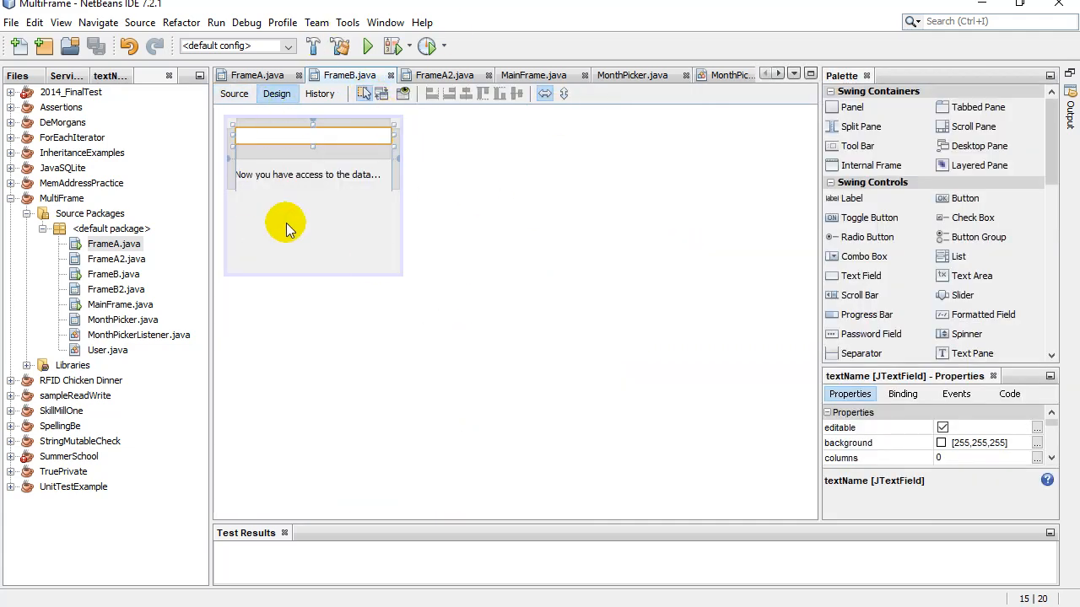
{"action": "left_click", "coordinate": [258, 75]}
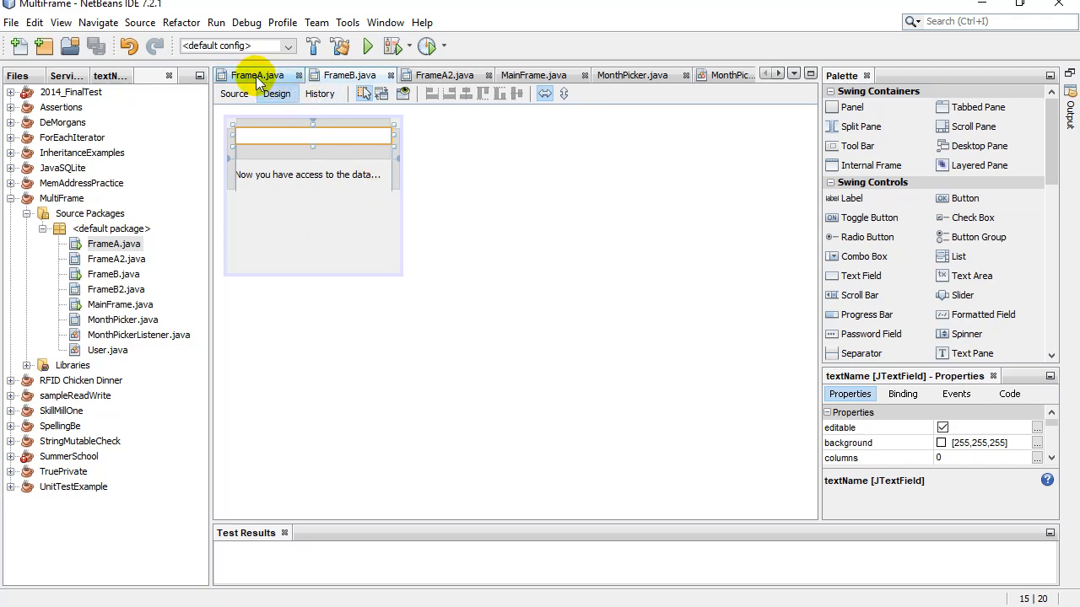
Open MonthPicker.java, run MainFrame.java, and open the month picker from Select Month.
{"action": "left_click", "coordinate": [631, 75]}
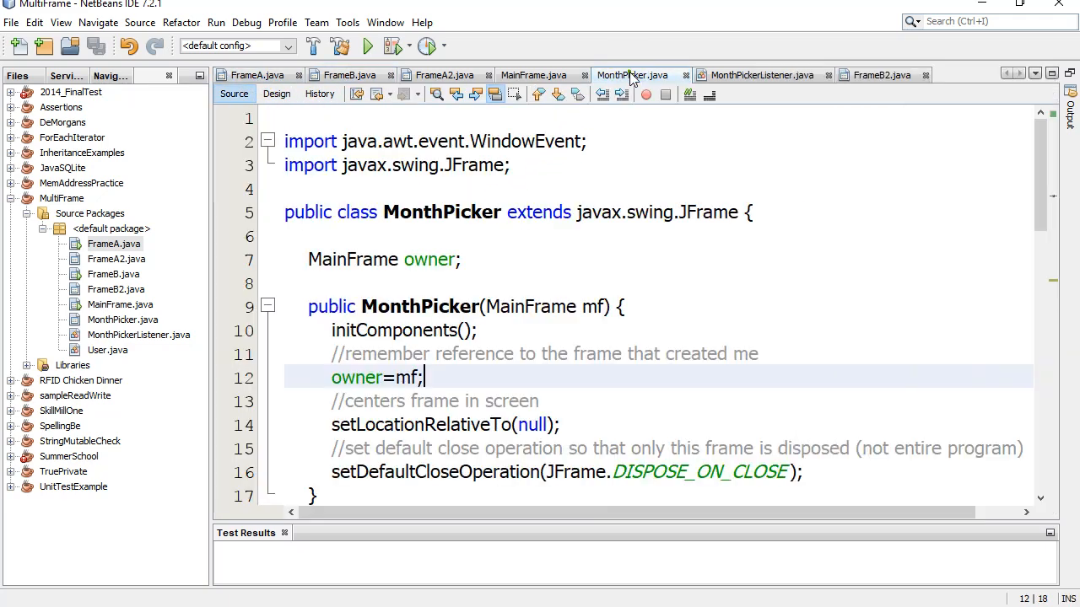
{"action": "mouse_move", "coordinate": [631, 75]}
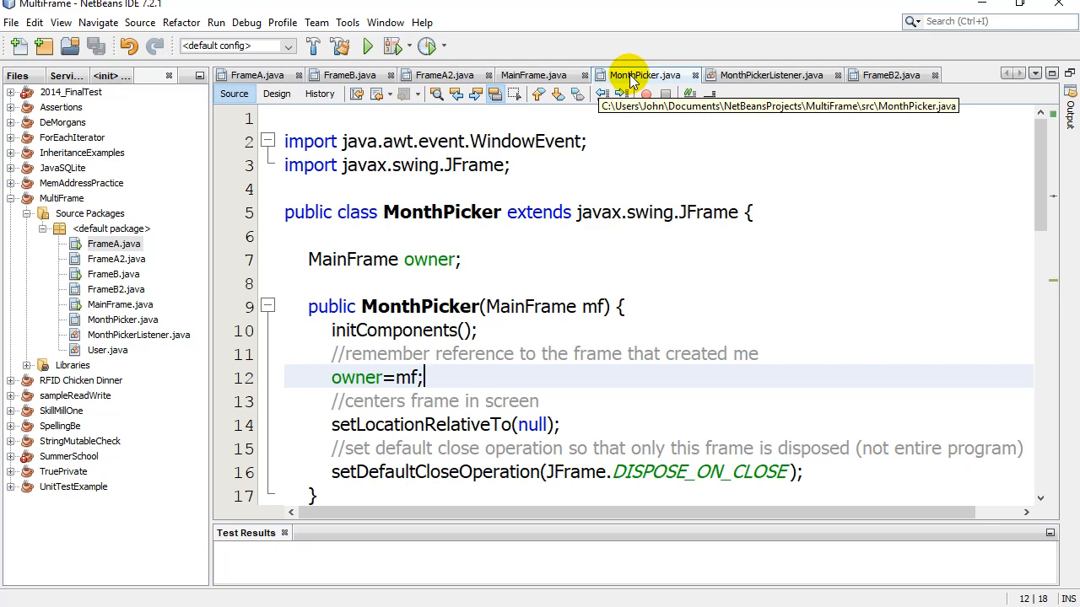
{"action": "right_click", "coordinate": [531, 75]}
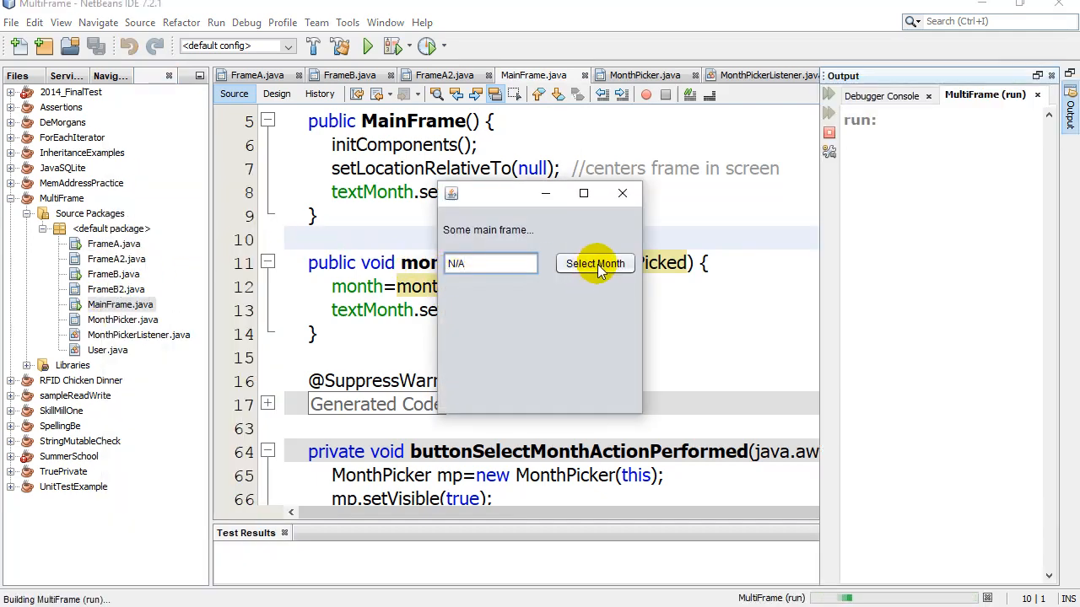
{"action": "left_click", "coordinate": [594, 263]}
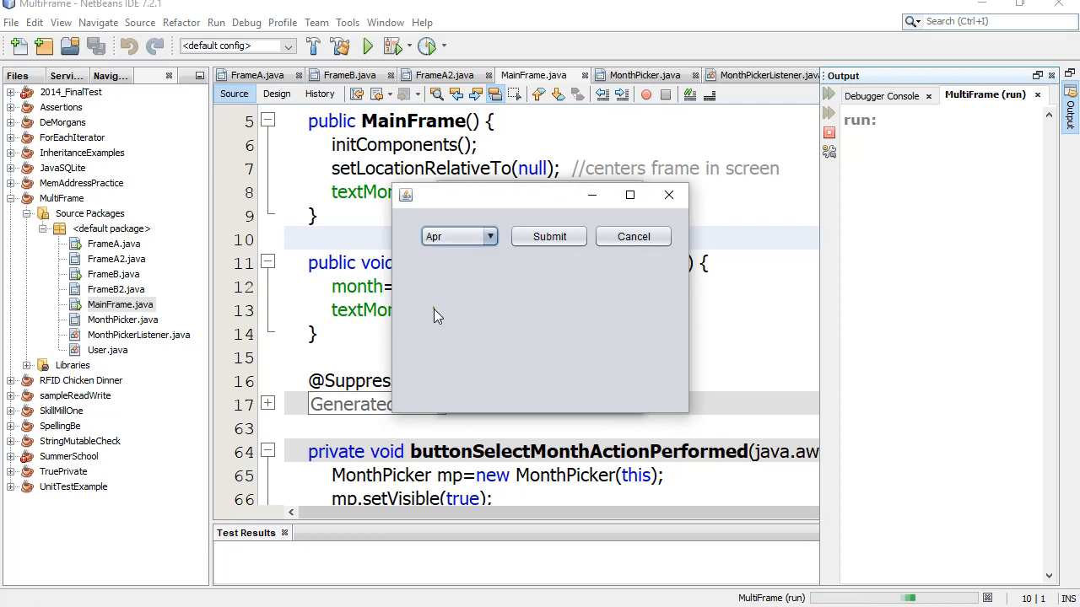